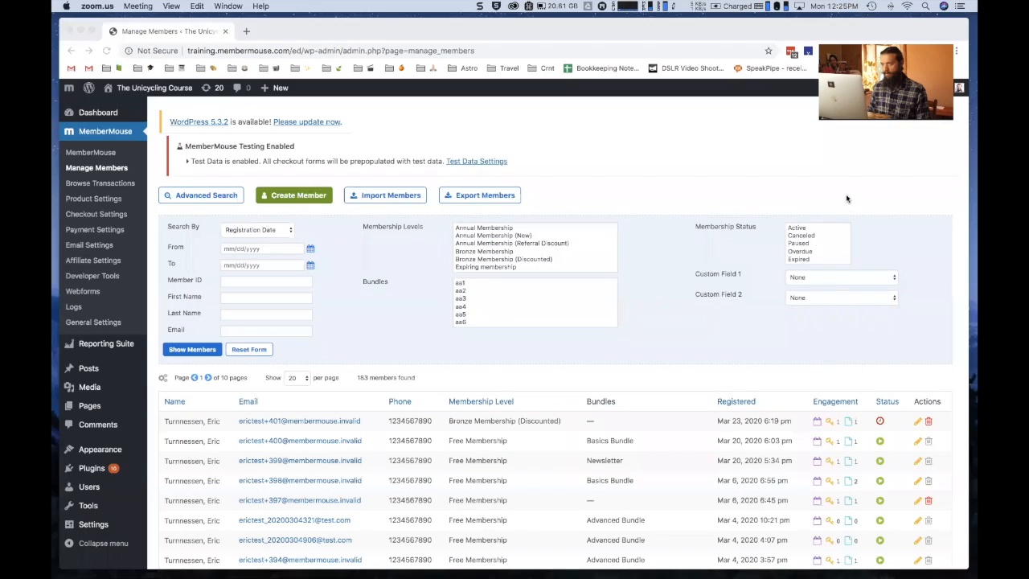
Step: Show the second page of Product Settings and start checkout for Bronze Membership (Discounted)
click(93, 199)
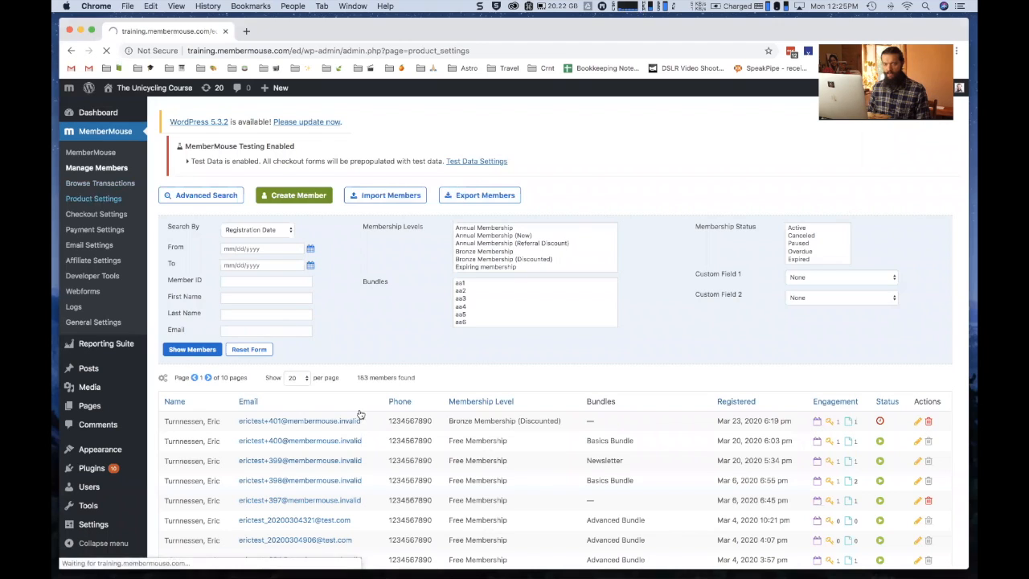
click(93, 198)
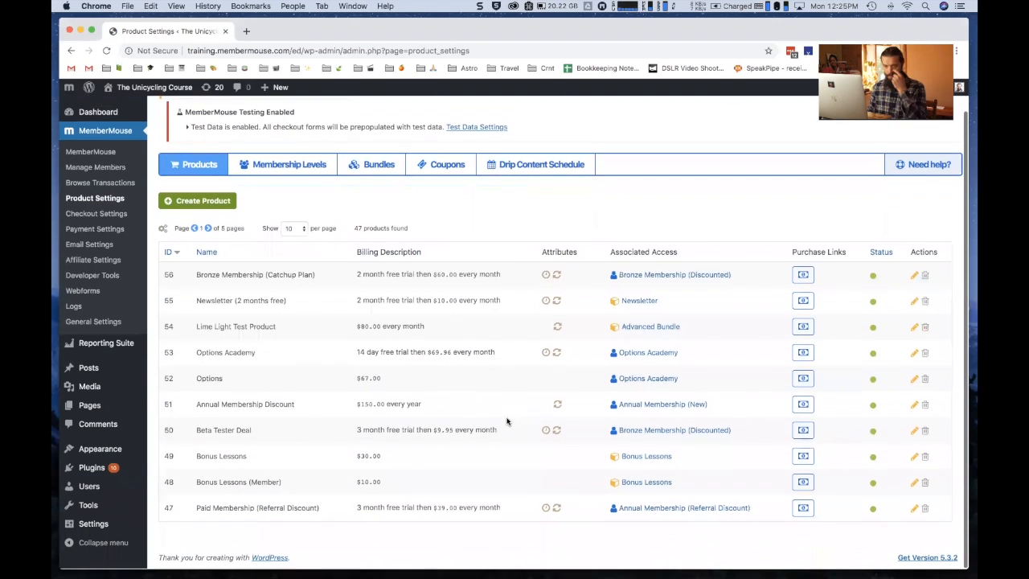
click(208, 228)
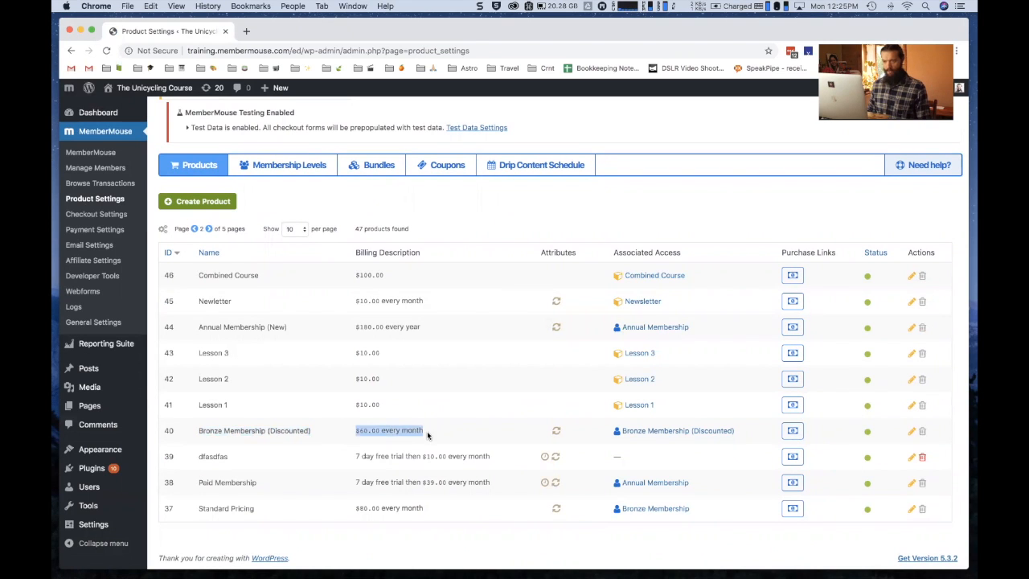
click(791, 431)
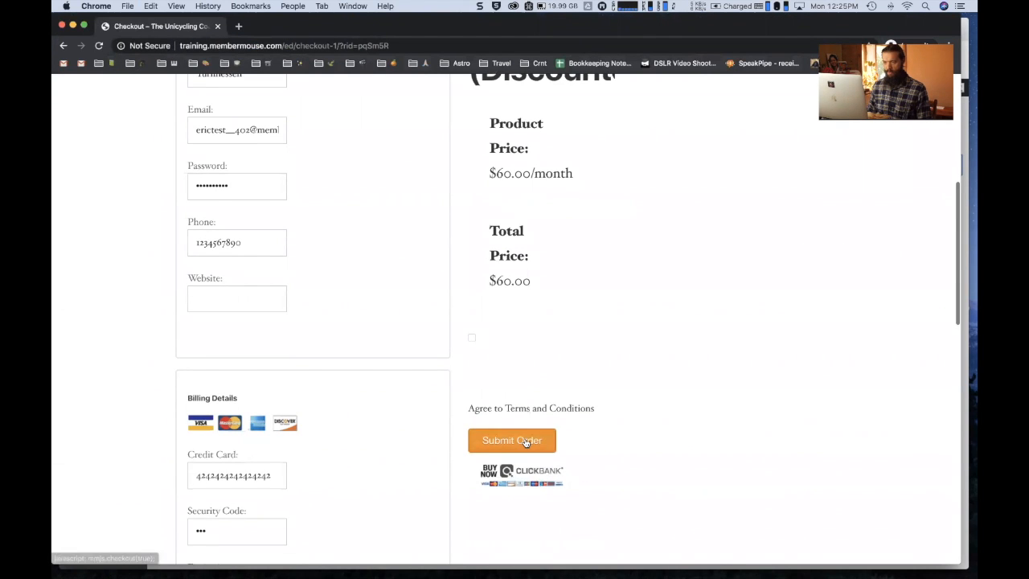
Step: Submit the $60.00/month Bronze Membership (Discounted) order with the test card
click(511, 440)
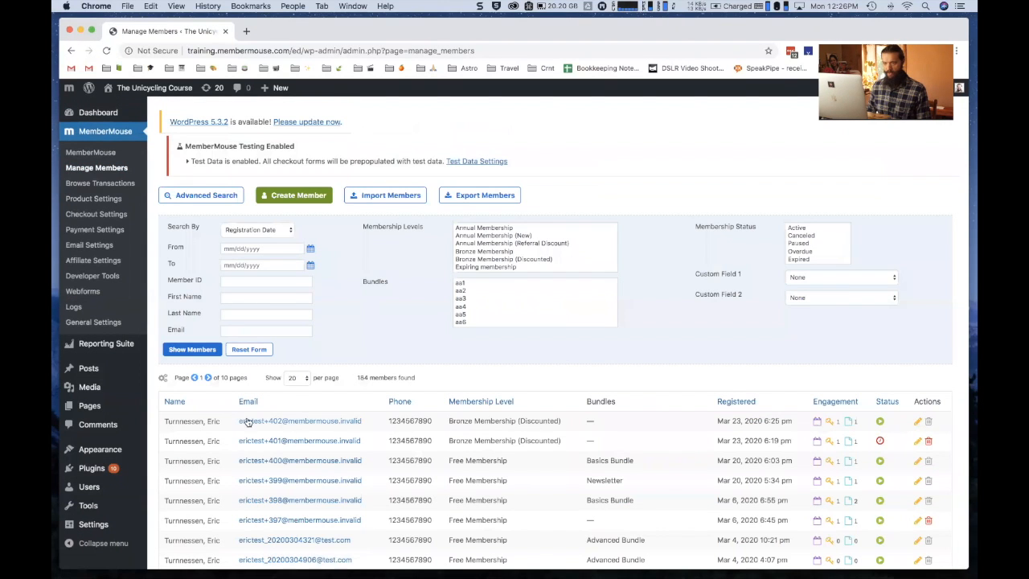
Step: View the newest member's subscriptions, showing next rebill Apr 23, 2020
click(299, 421)
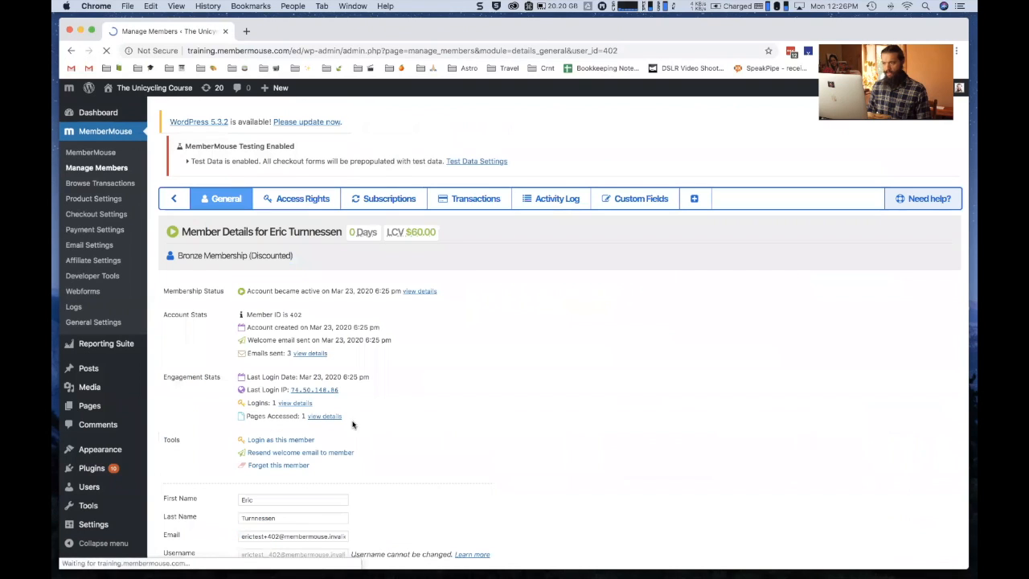
click(389, 200)
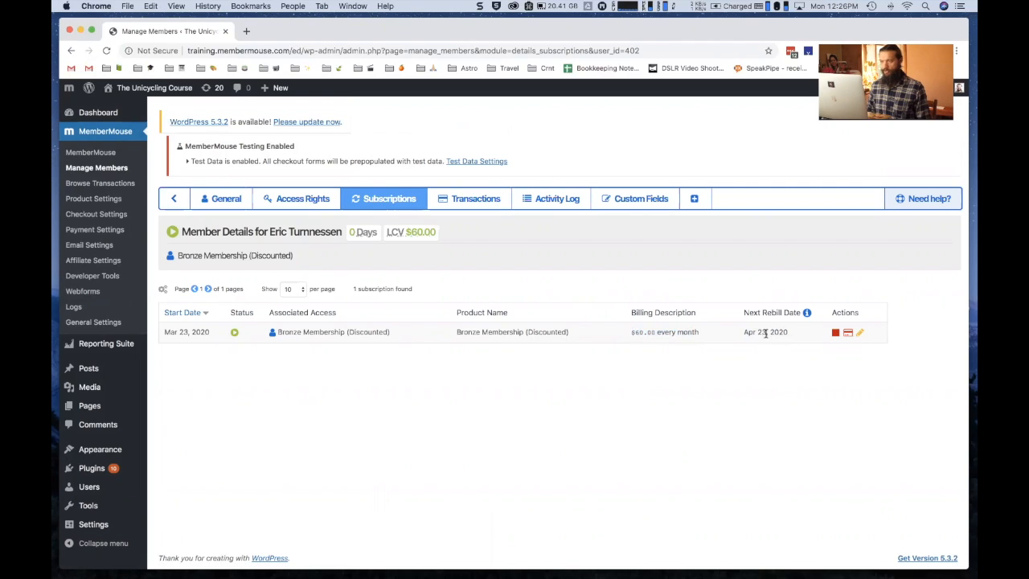
mouse_move(764, 333)
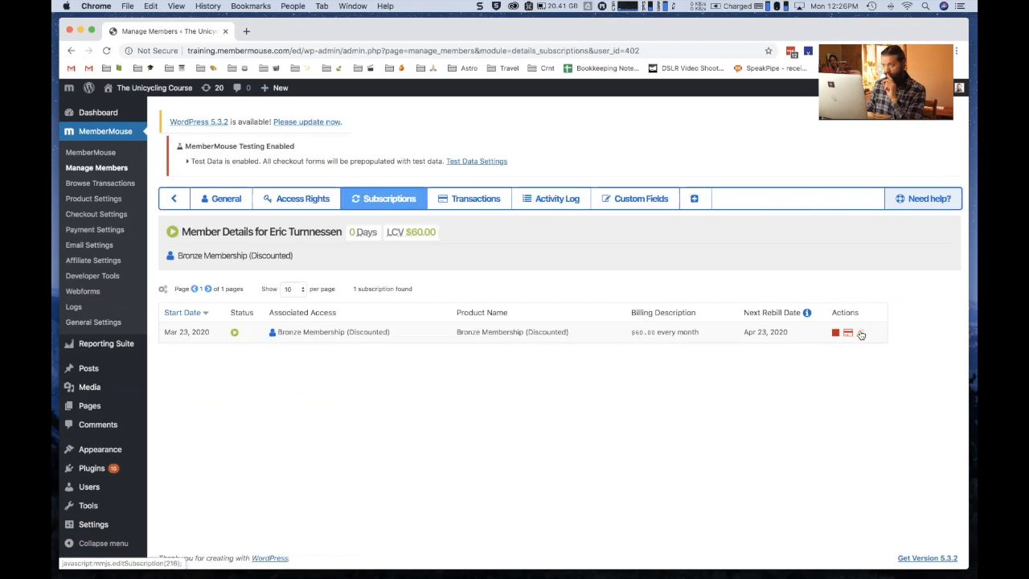
Step: Change the subscription's next rebill date to May 23, 2020 and confirm
click(860, 331)
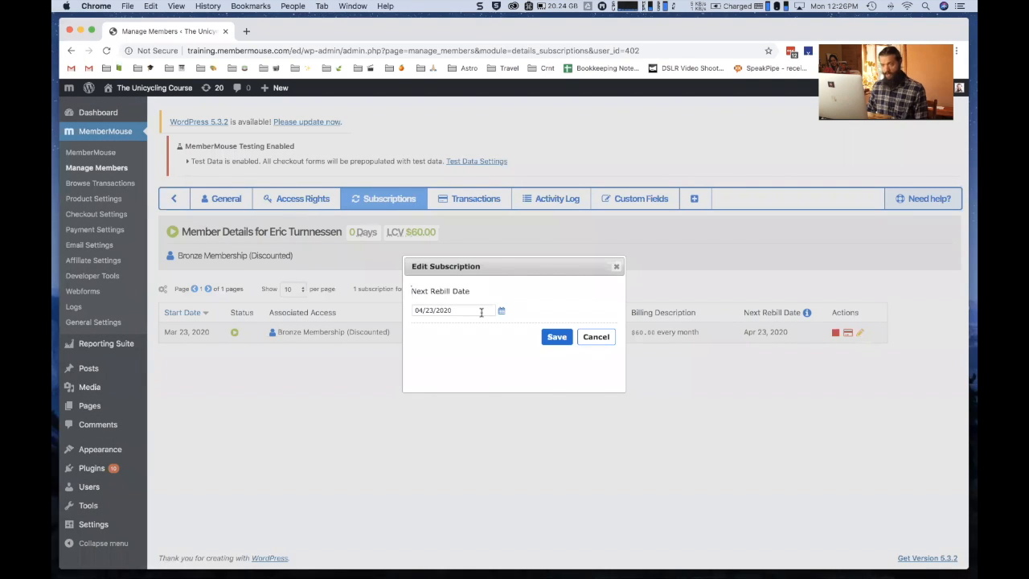
click(458, 310)
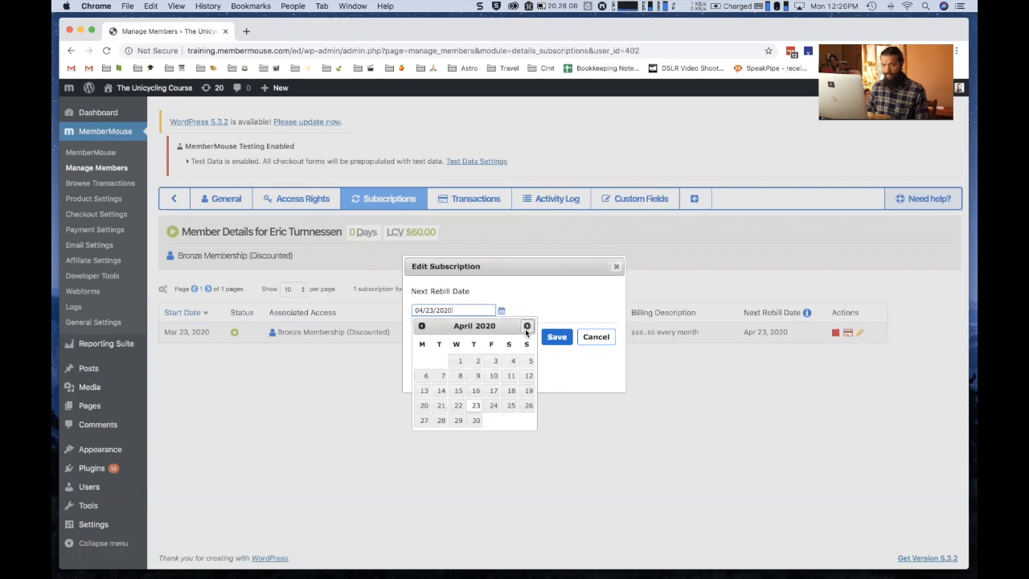
click(528, 324)
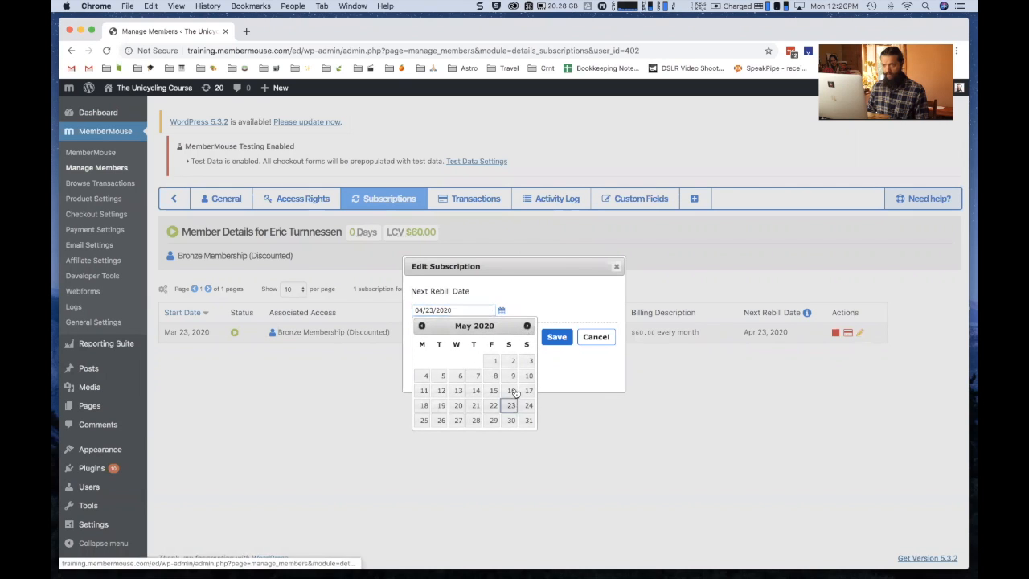
click(557, 336)
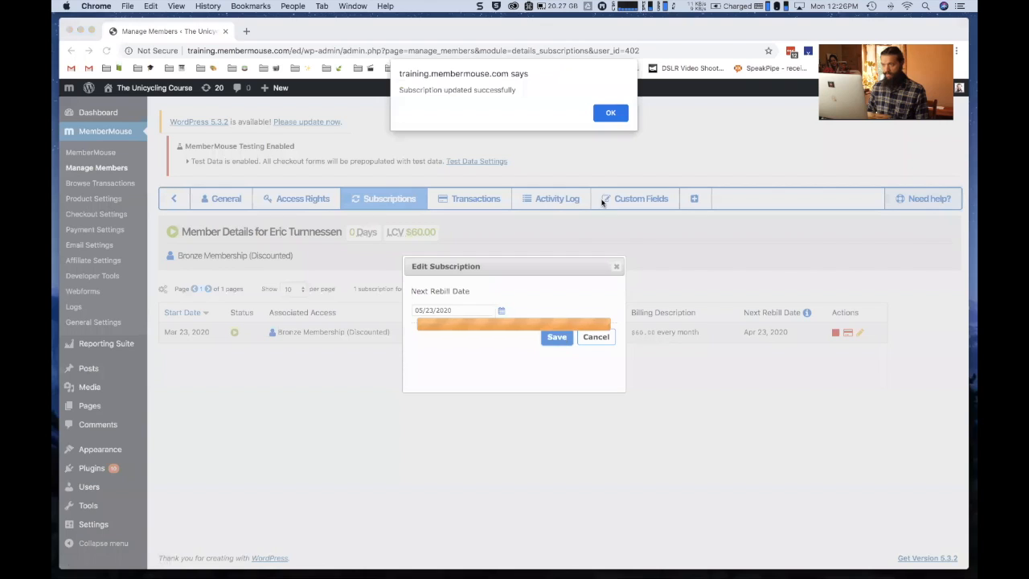
click(611, 112)
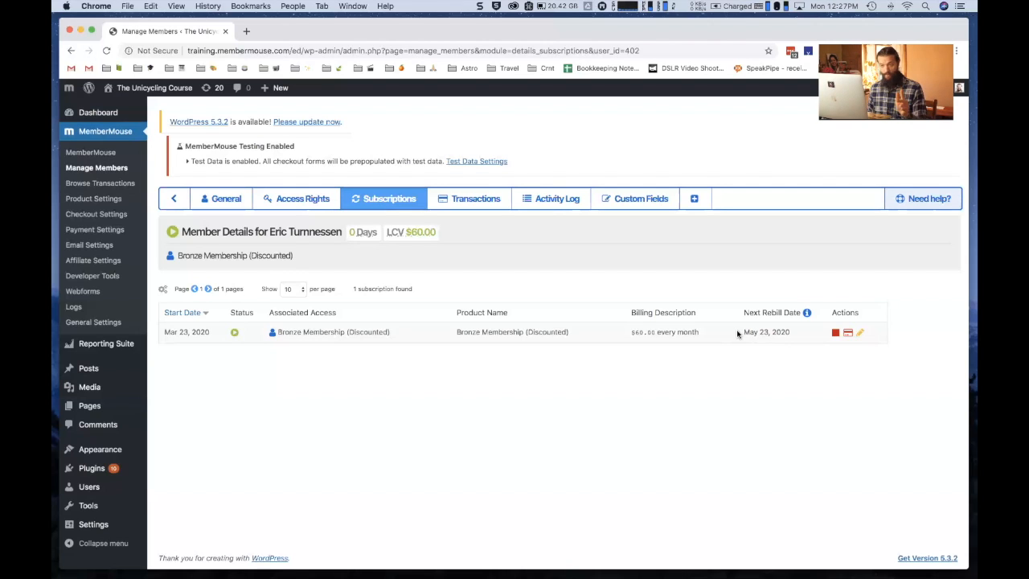
mouse_move(338, 226)
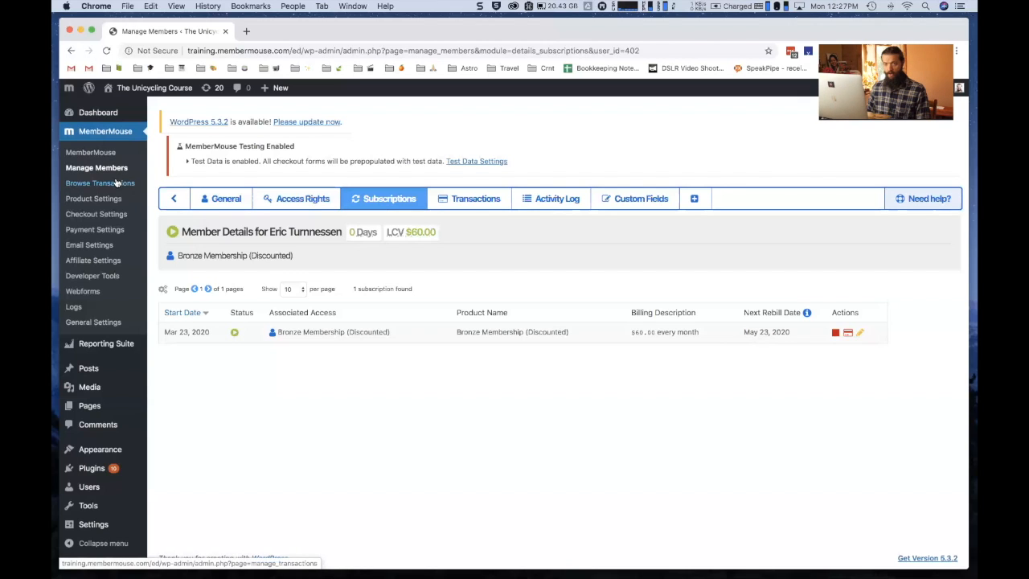
click(95, 199)
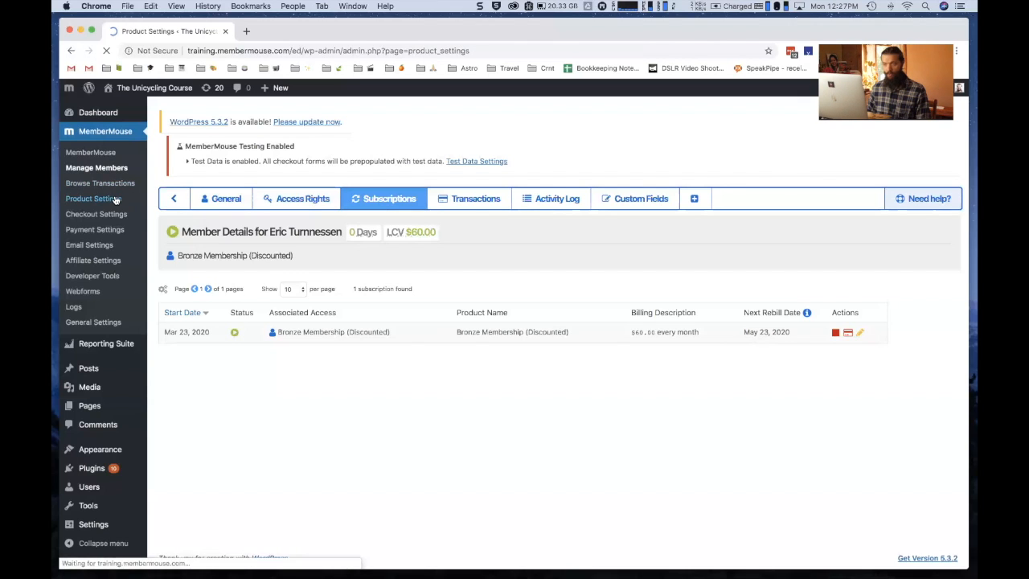
click(95, 200)
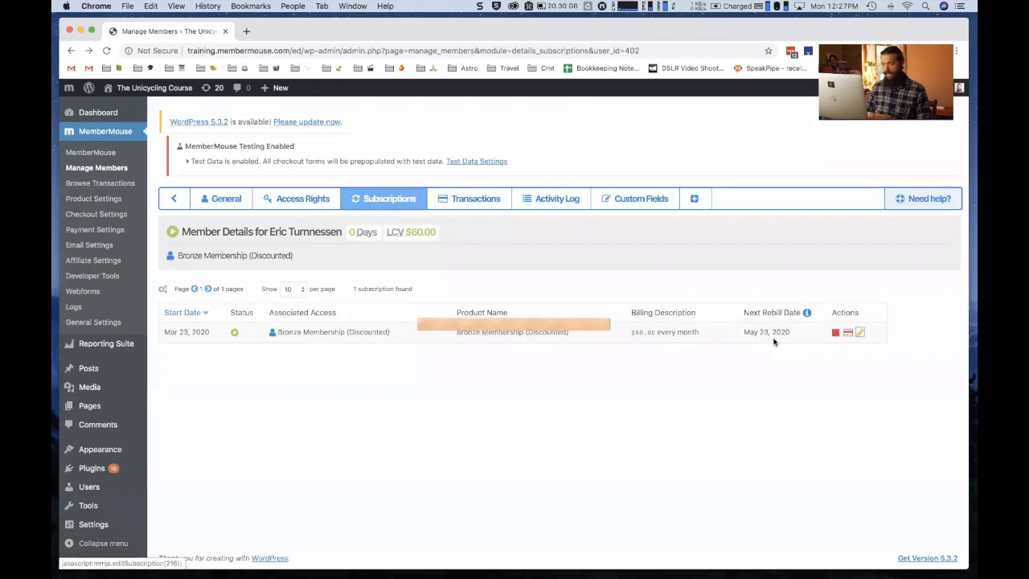
Step: Change the subscription's next rebill date to April 1, 2020 and confirm
click(858, 332)
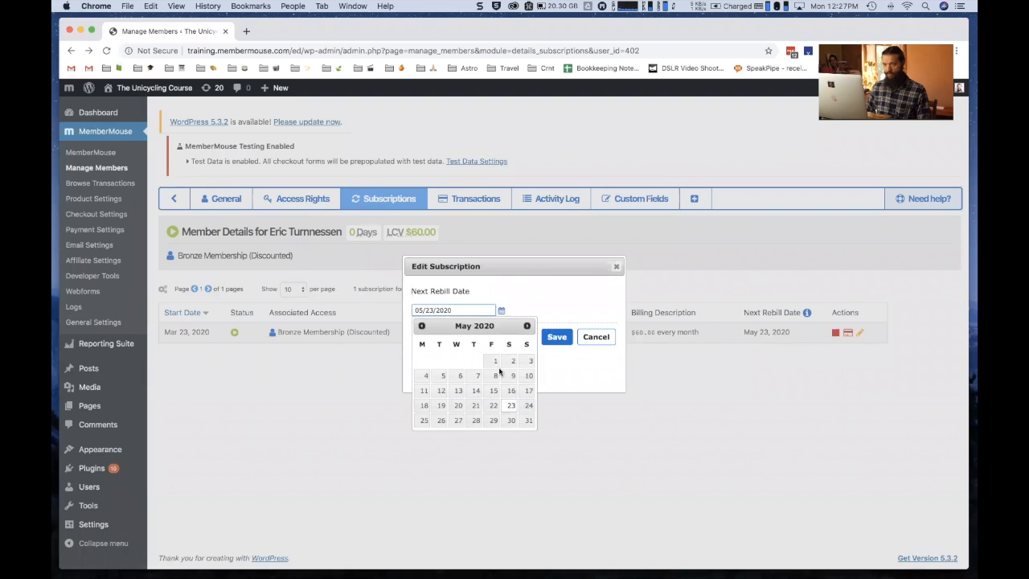
click(421, 325)
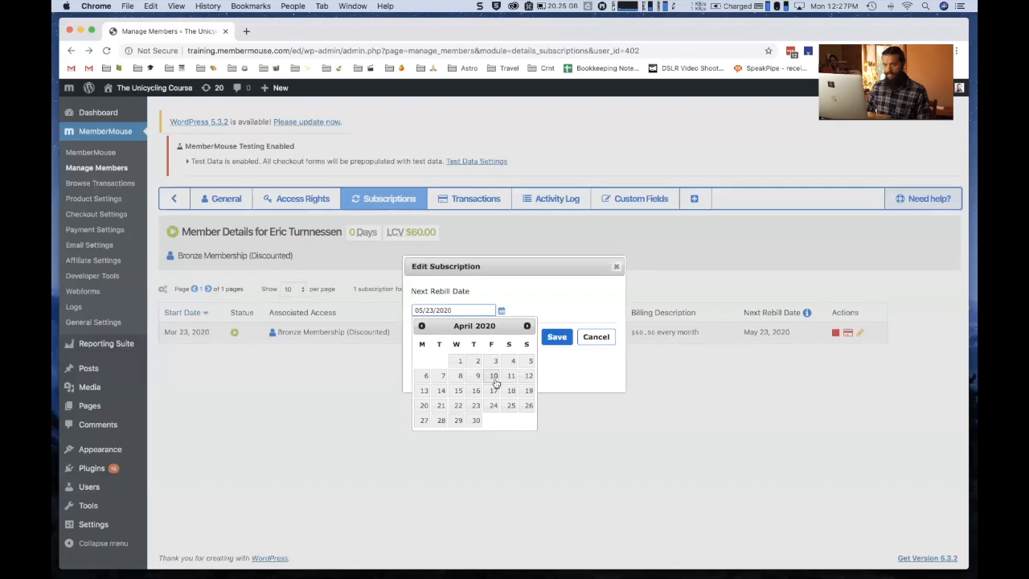
click(460, 360)
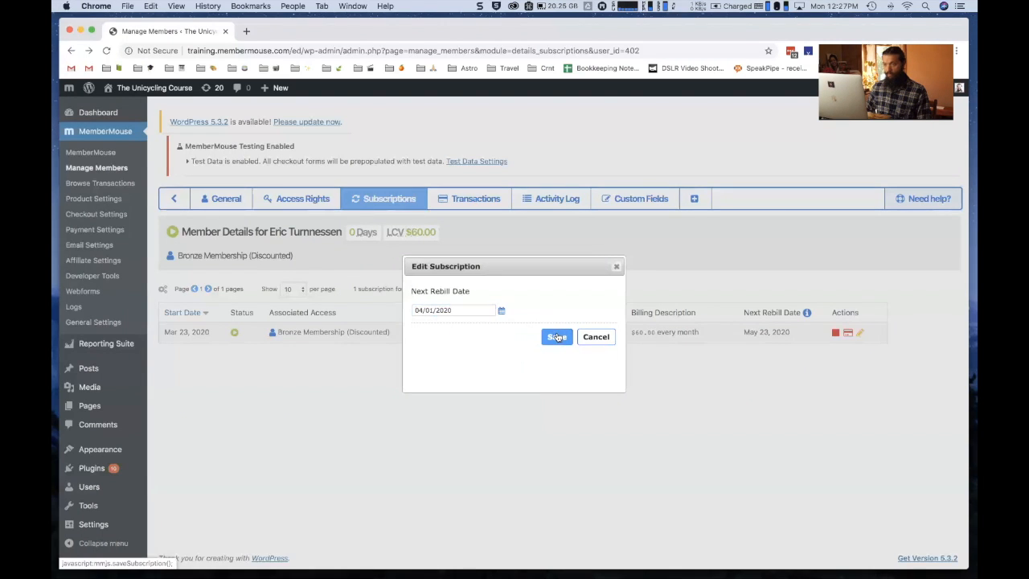
click(556, 338)
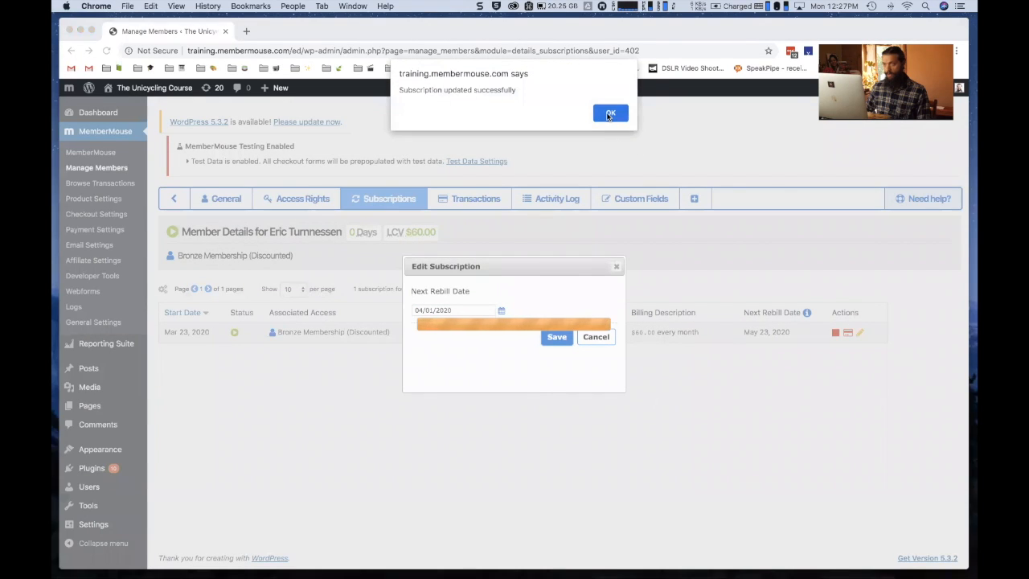
click(609, 113)
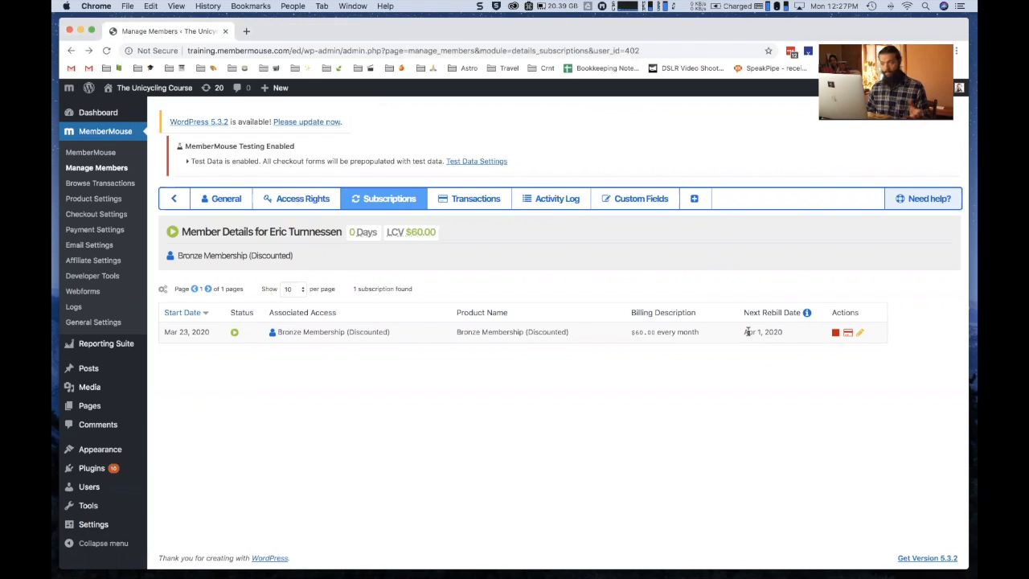
Step: Review the Bronze Membership (Catchup Plan) billing description in Product Settings
click(93, 200)
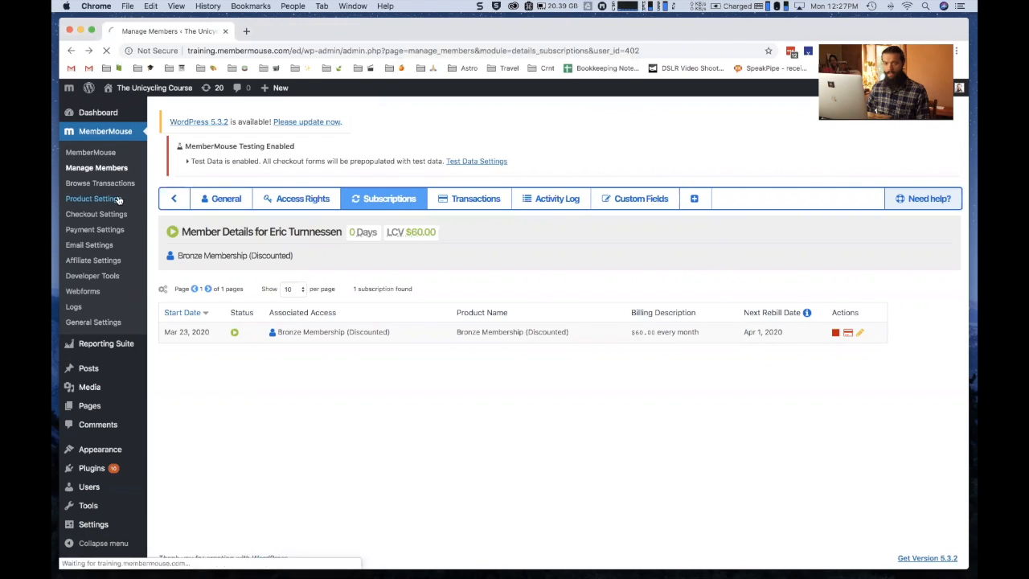
click(93, 199)
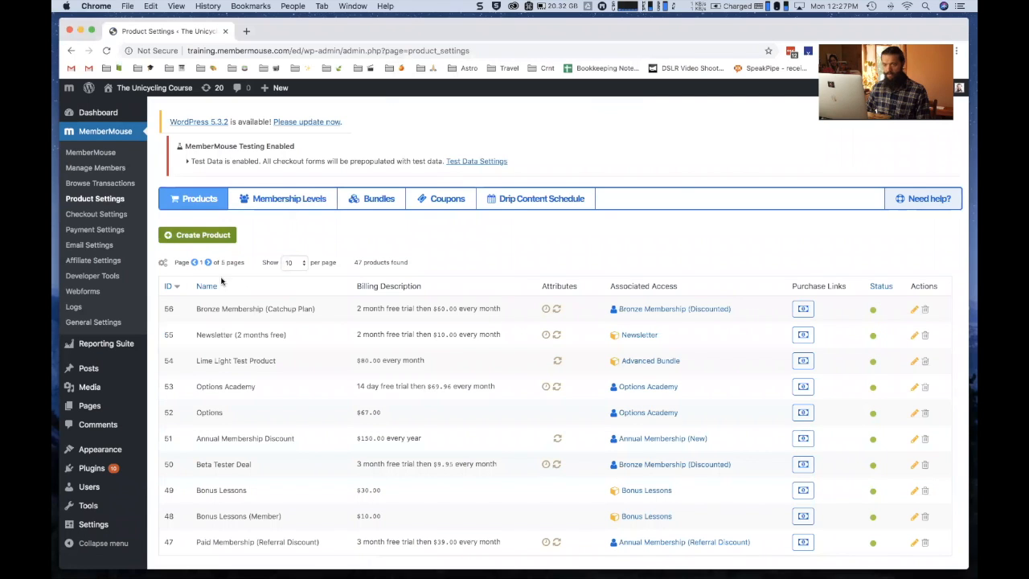
mouse_move(479, 306)
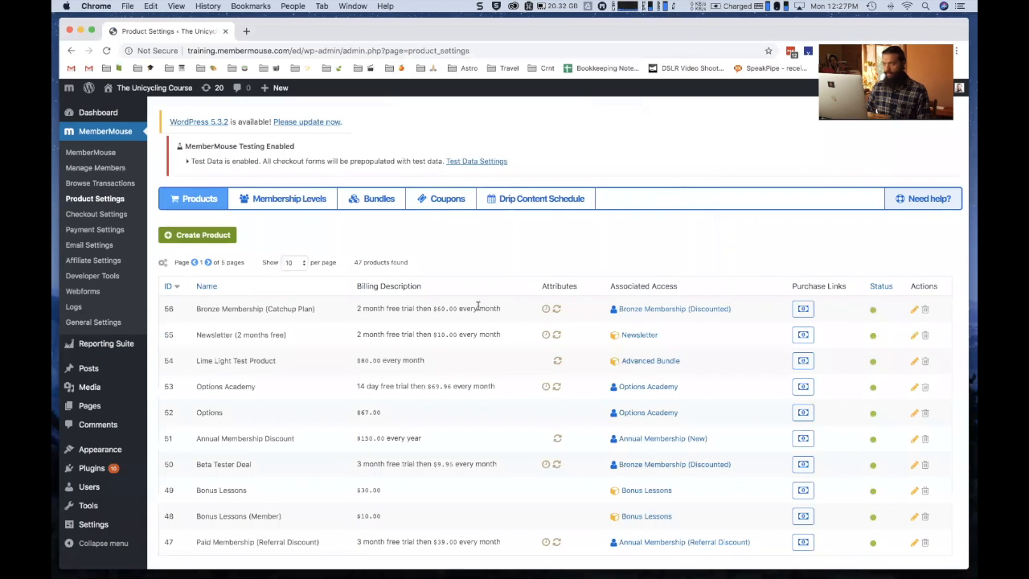
double_click(254, 309)
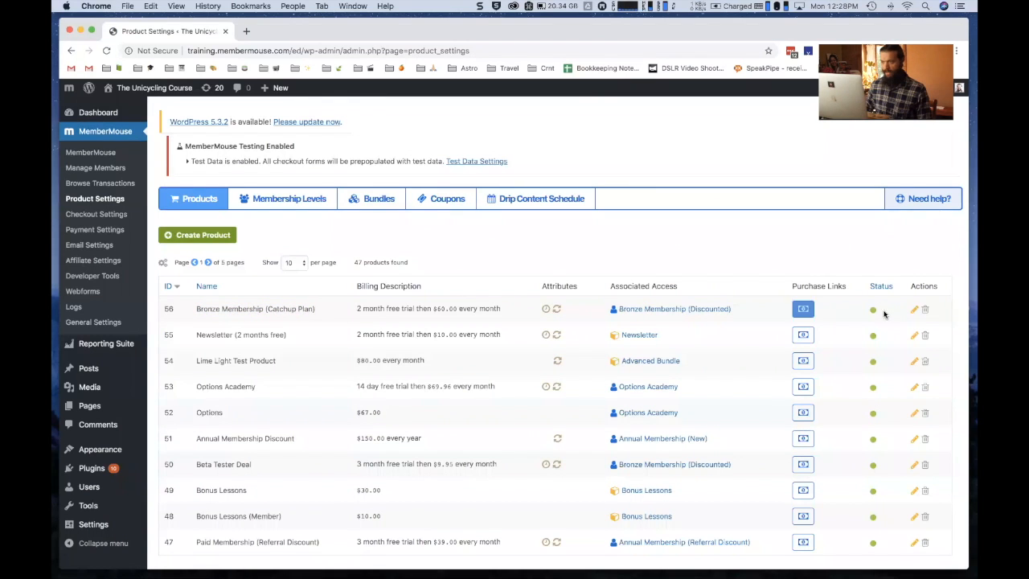
click(914, 308)
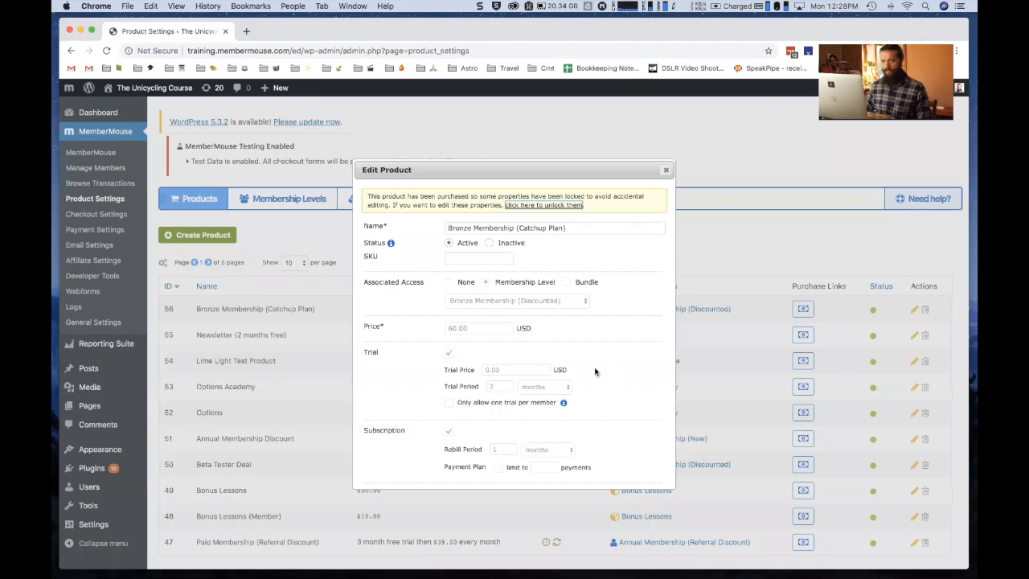
mouse_move(550, 298)
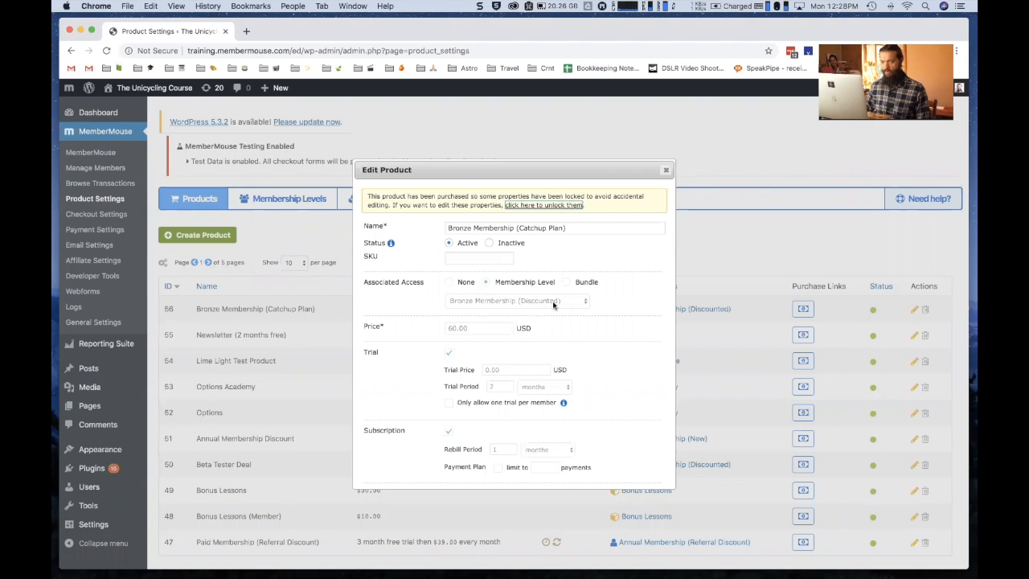
mouse_move(611, 315)
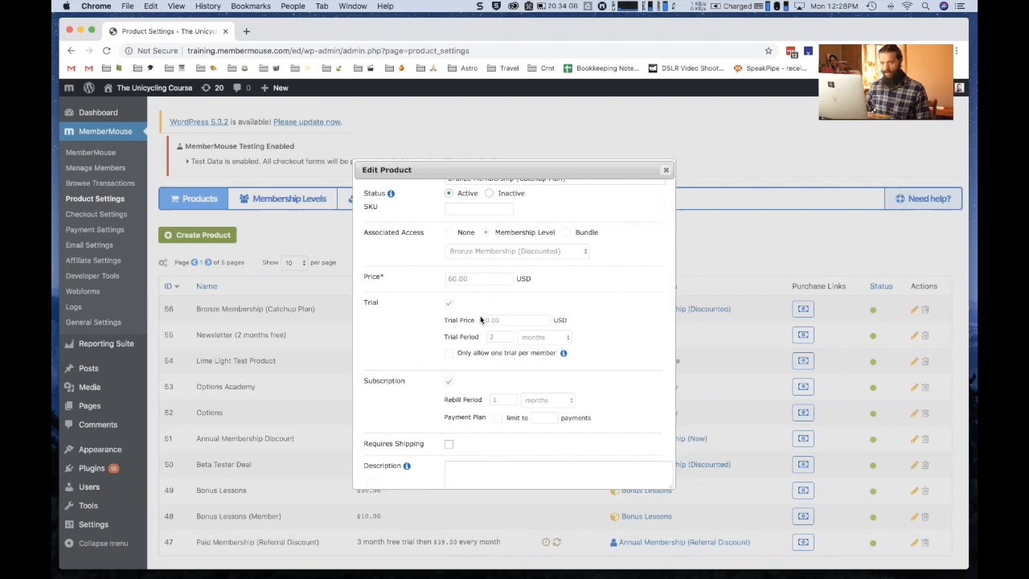
mouse_move(502, 347)
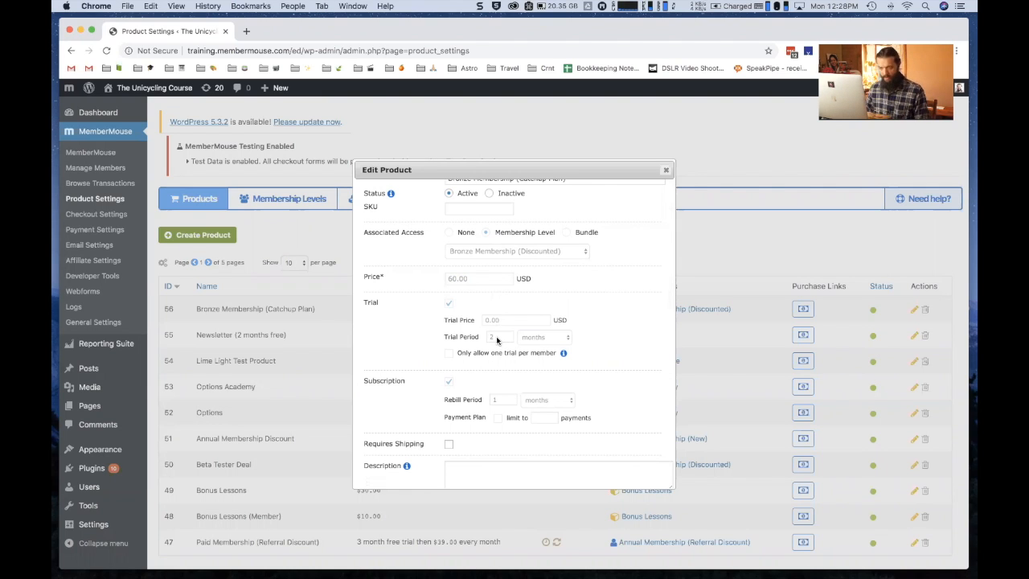
scroll(down, 3)
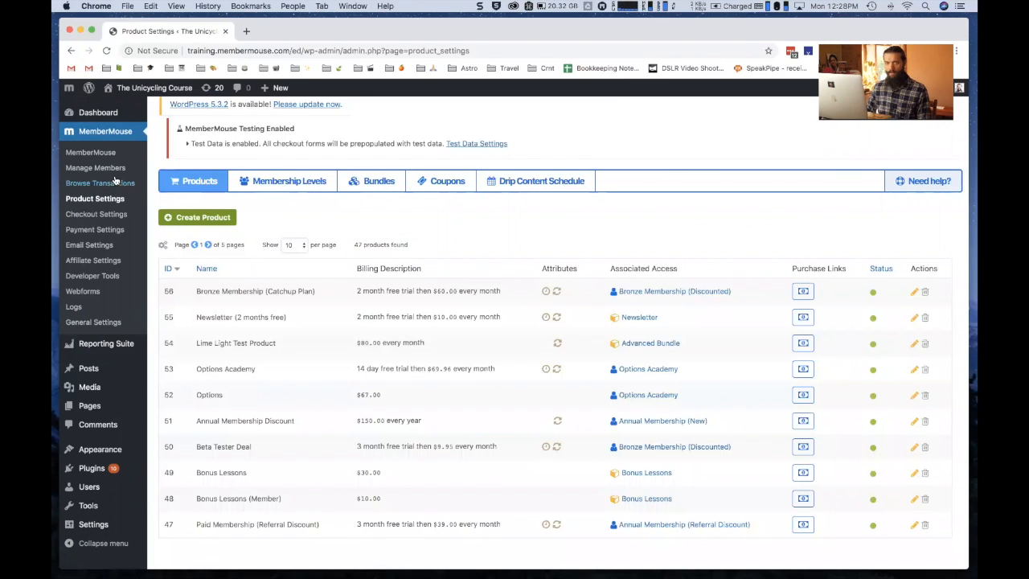
Step: Reopen the newest member and view their Bronze Membership (Discounted) access rights
click(97, 167)
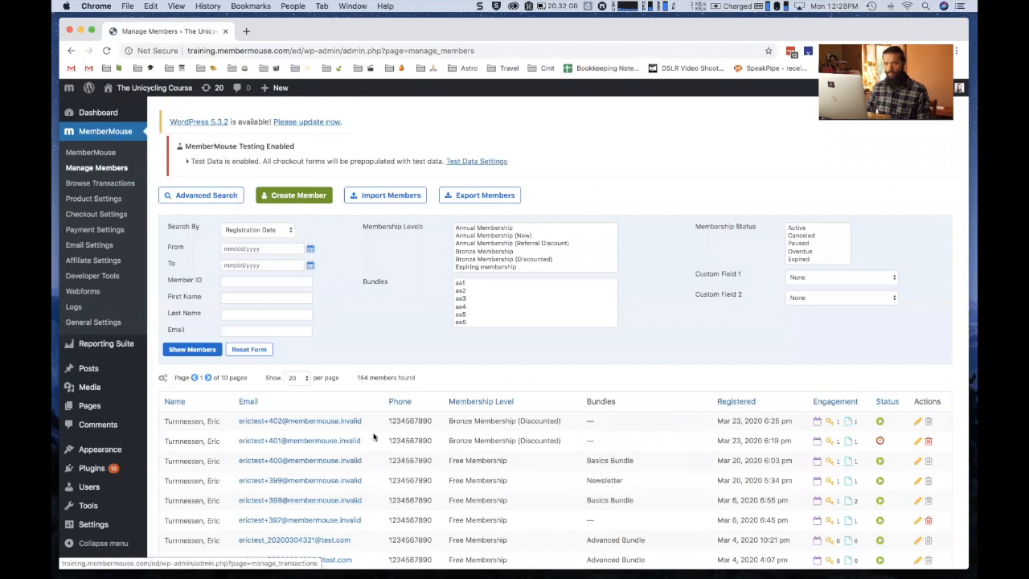
click(299, 421)
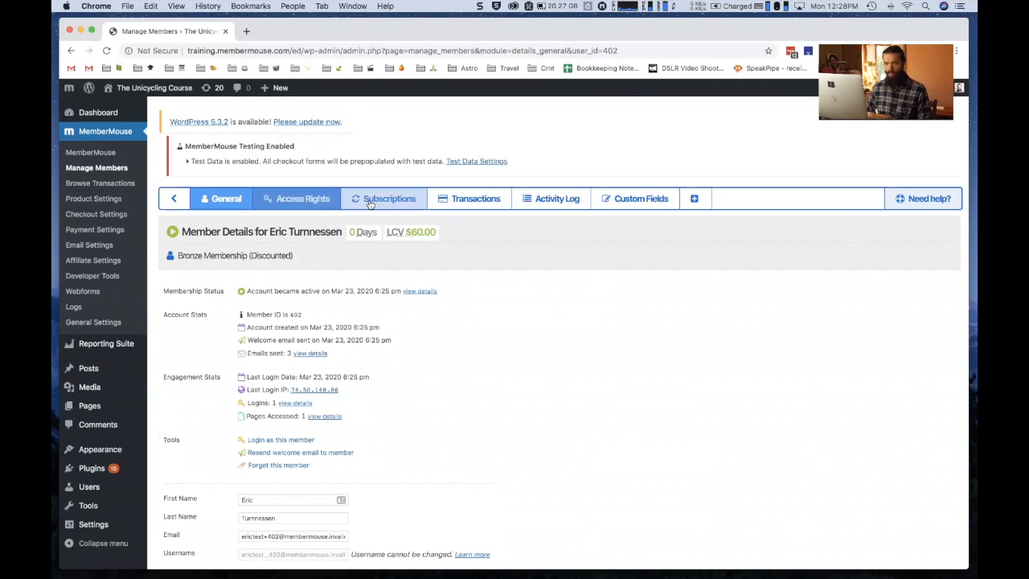
click(389, 199)
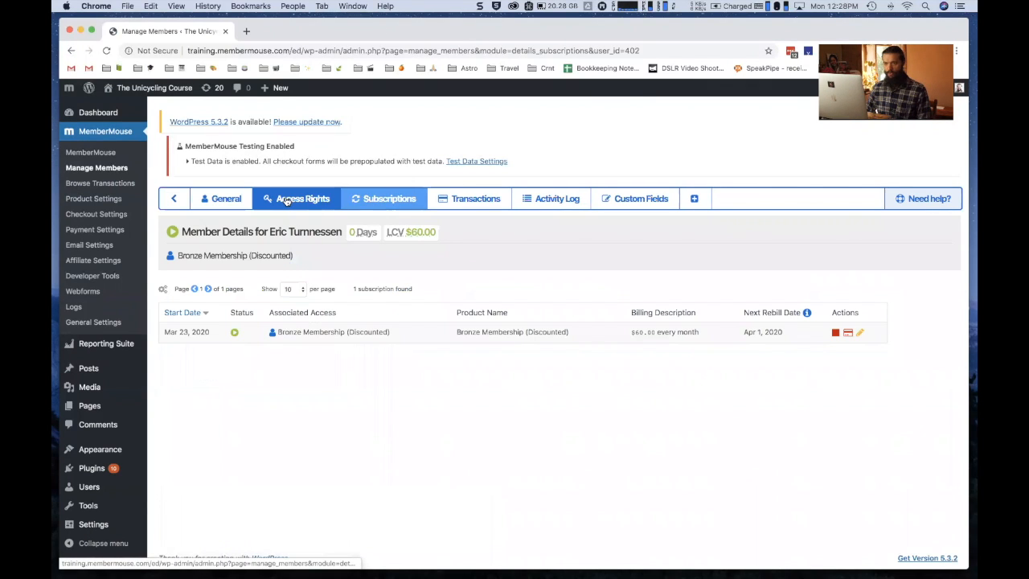
click(302, 200)
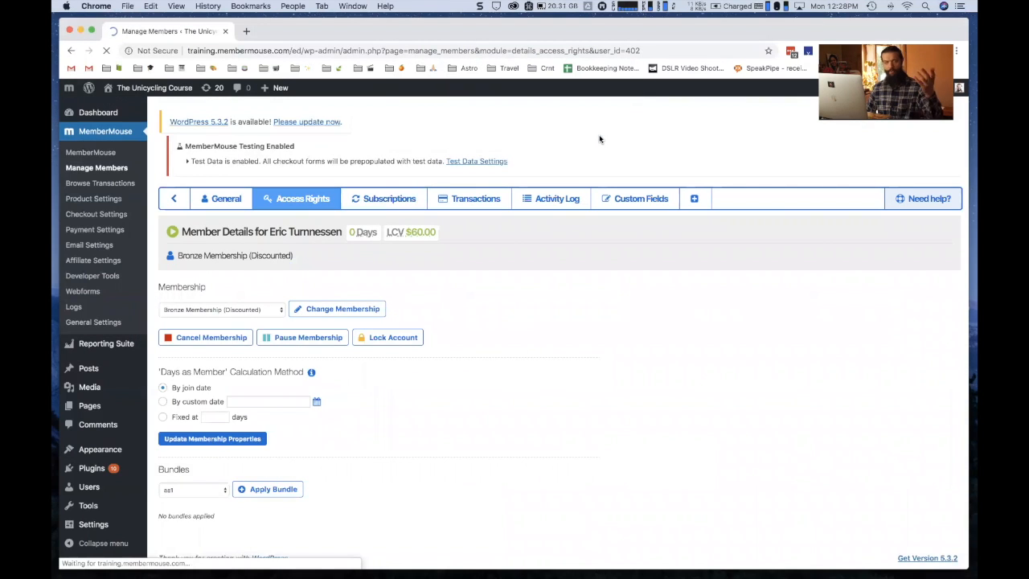
Step: Cancel the member's Bronze Membership (Discounted), leaving it pending cancellation
click(210, 338)
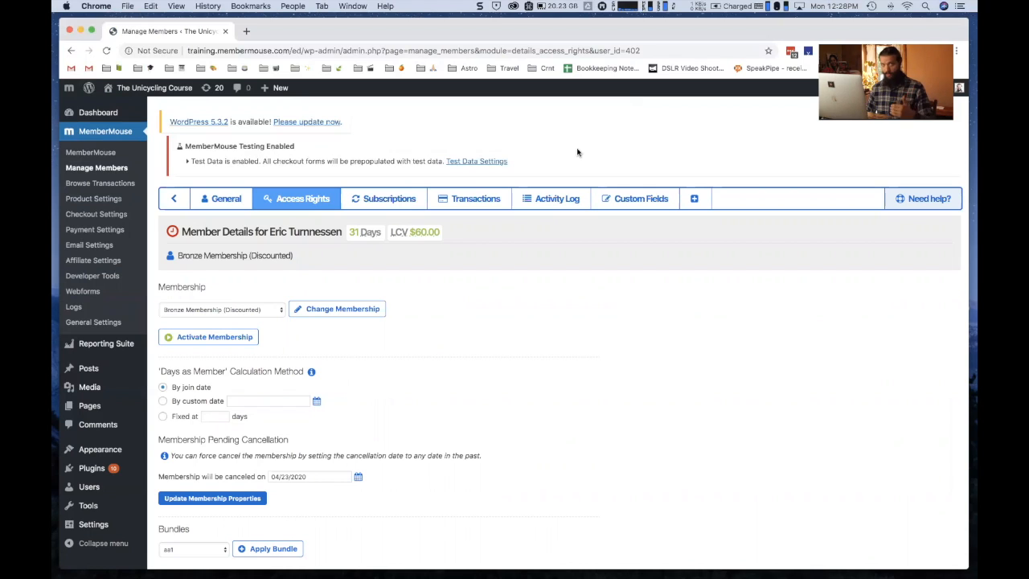
mouse_move(286, 271)
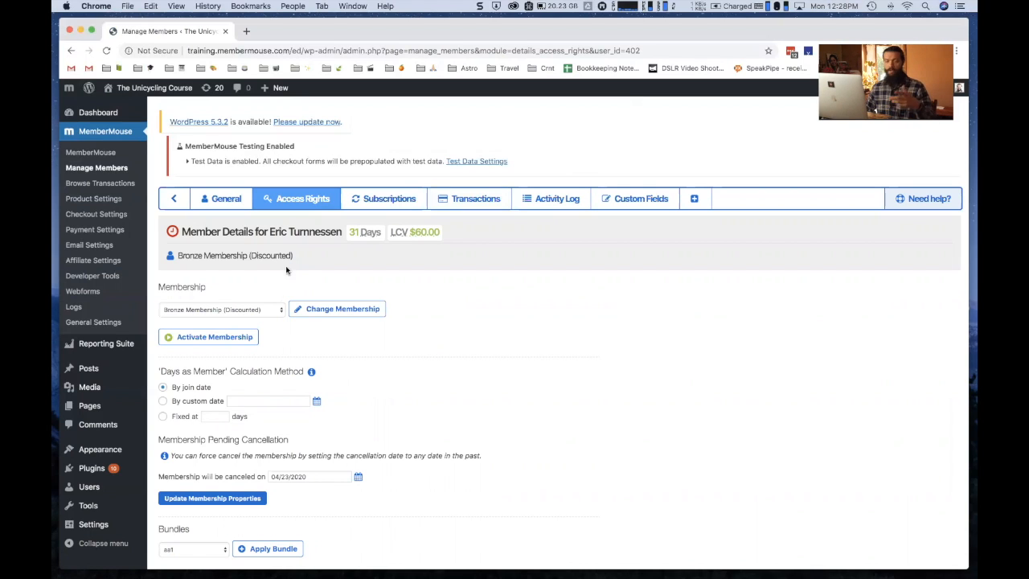
mouse_move(296, 338)
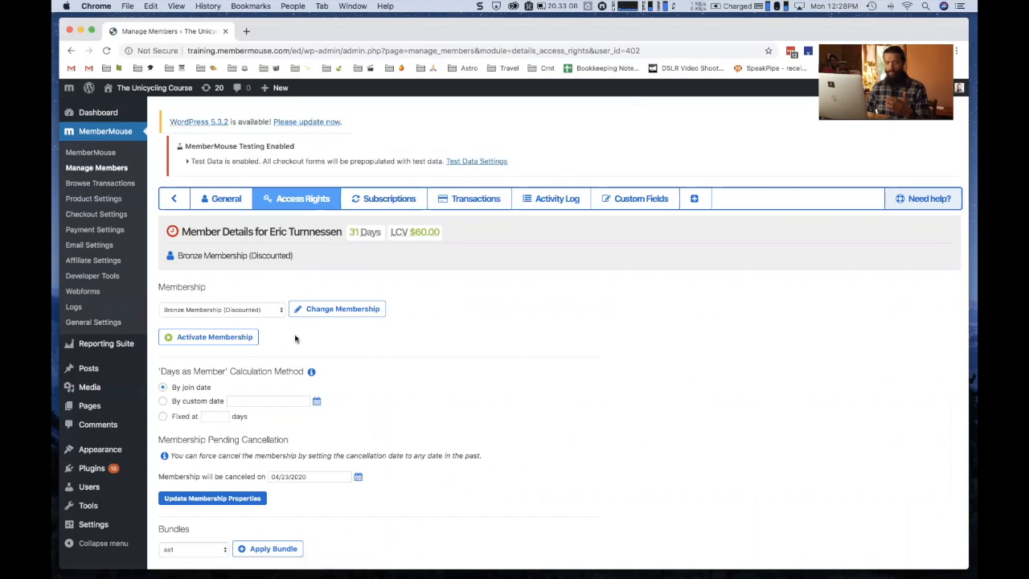
mouse_move(280, 328)
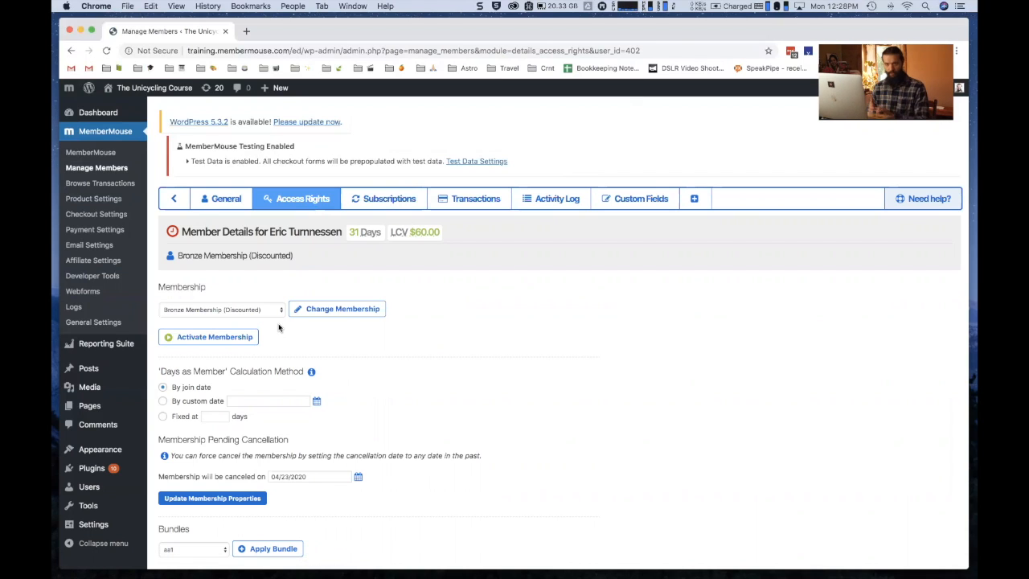
mouse_move(270, 315)
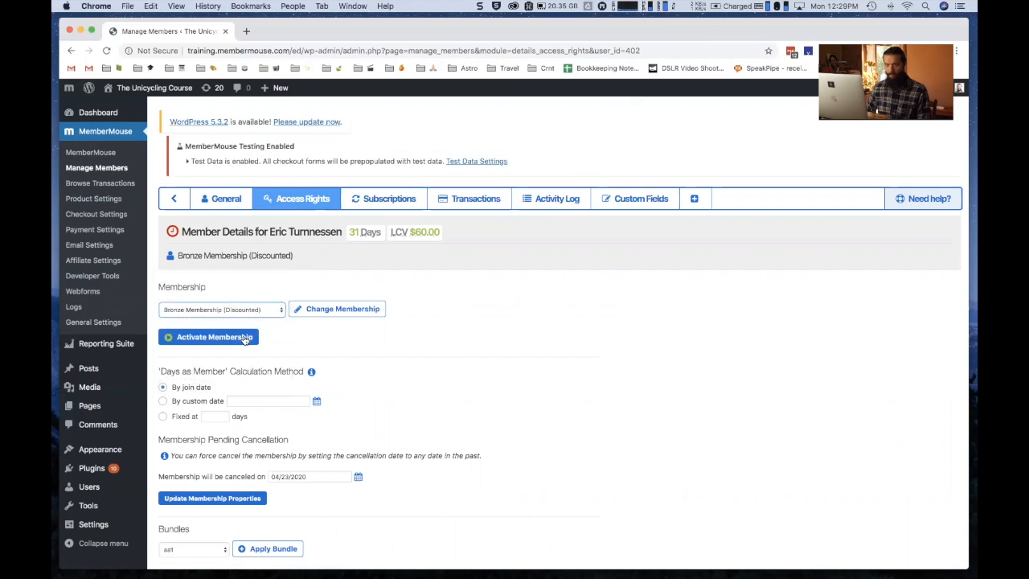
Step: Reactivate the member on Bronze Membership (Catchup Plan), billed to the card on file
click(214, 338)
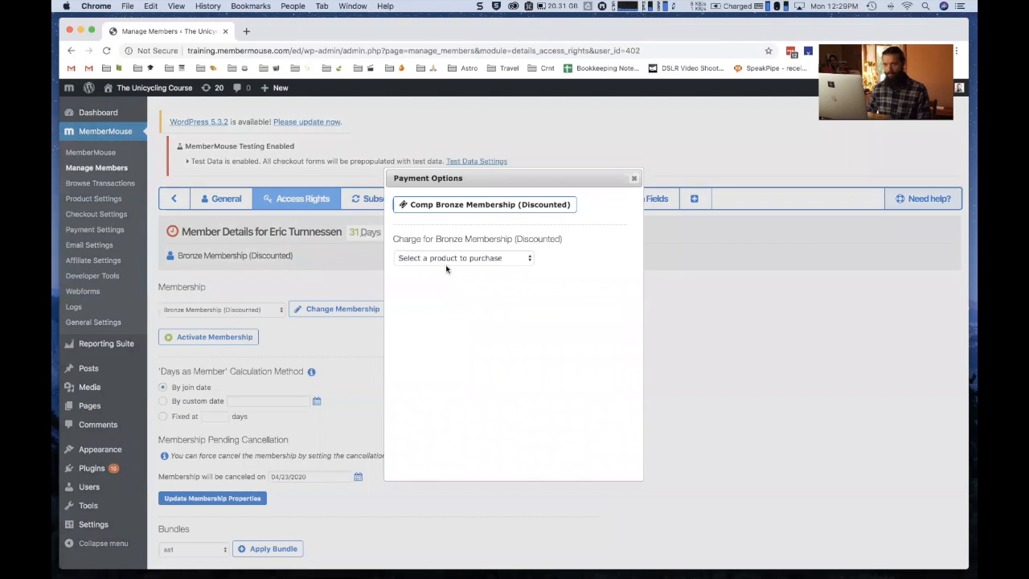
click(463, 257)
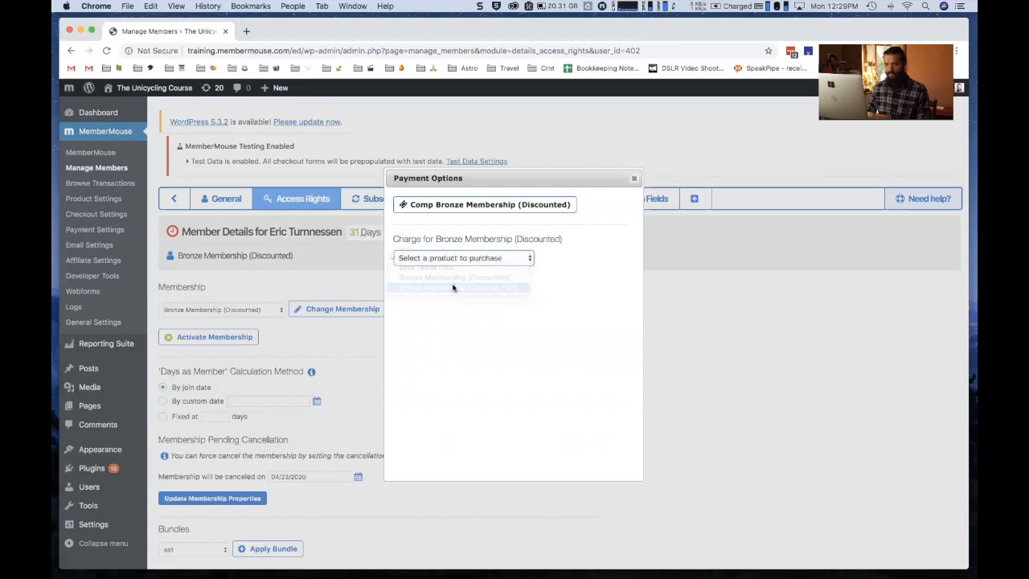
click(459, 288)
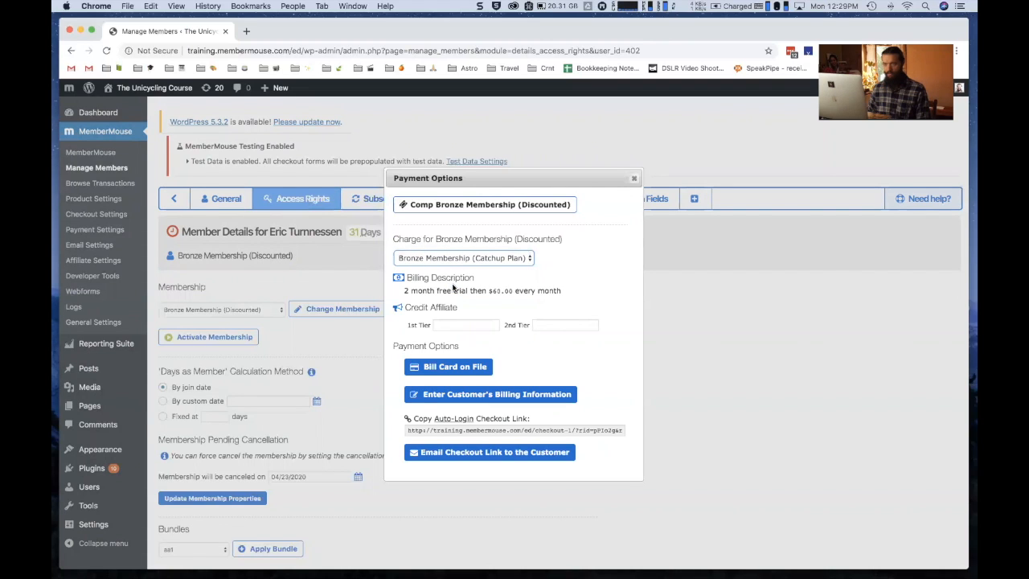
click(447, 366)
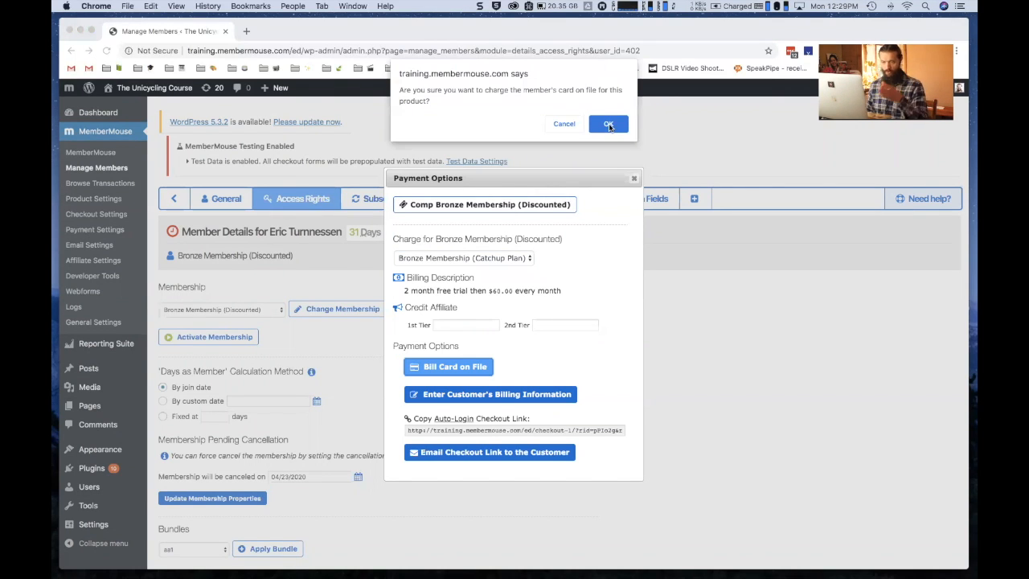
click(608, 124)
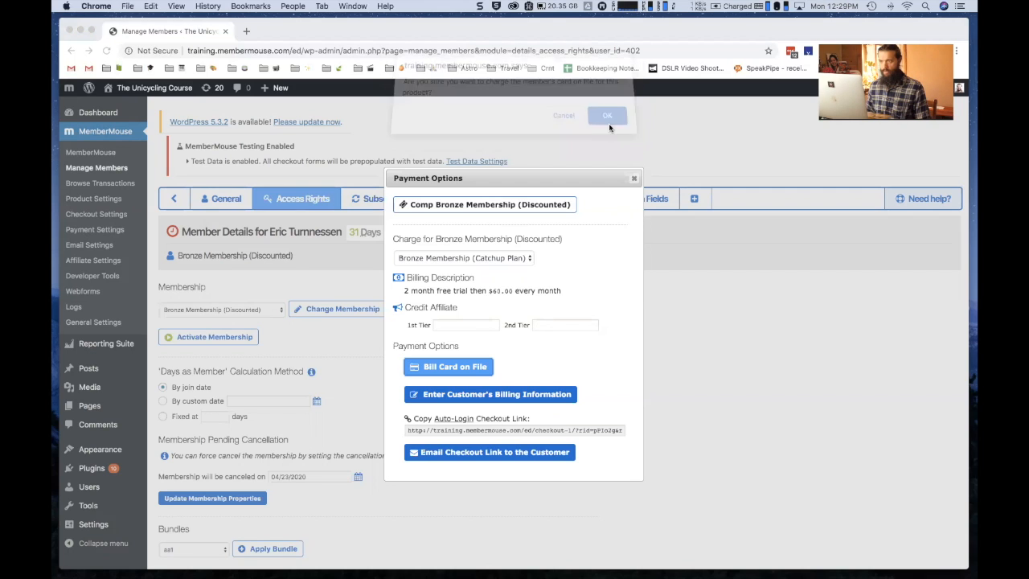
click(608, 116)
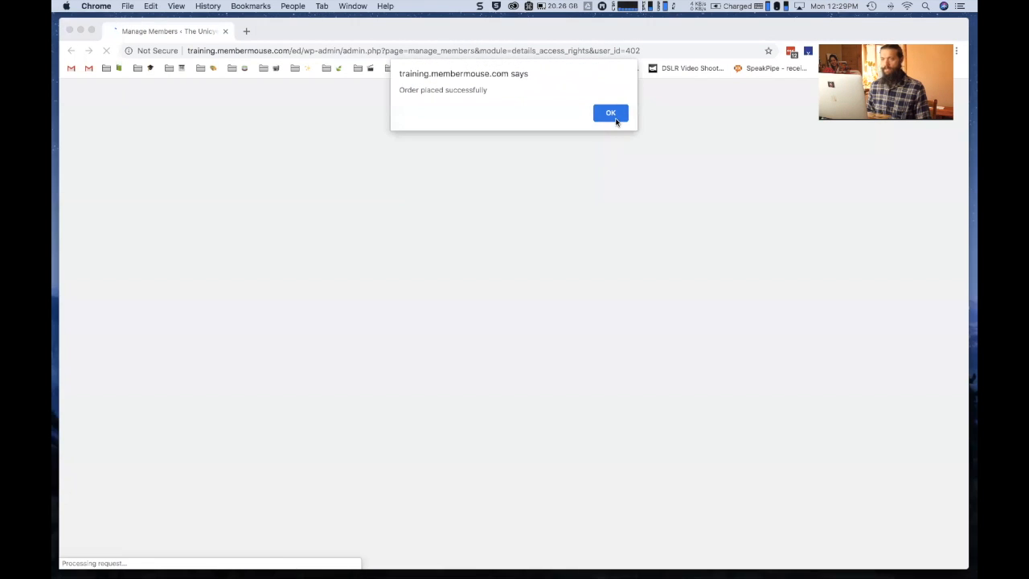
click(611, 113)
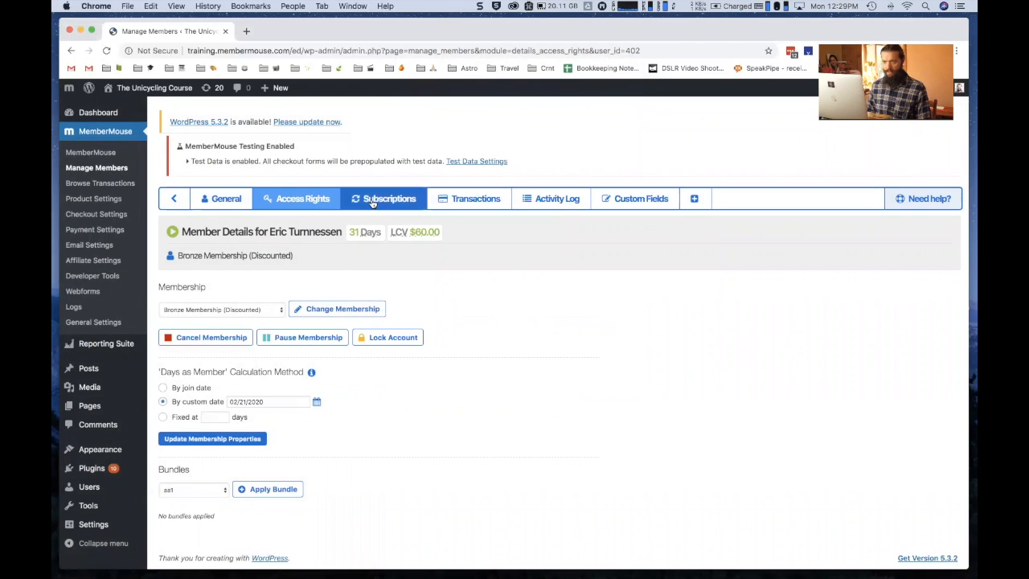
click(389, 200)
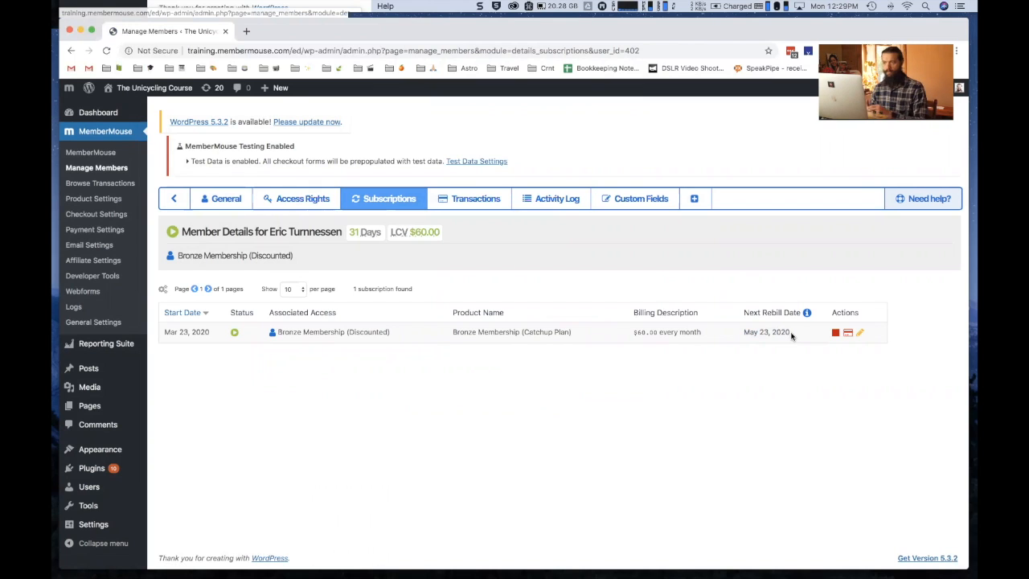
mouse_move(657, 339)
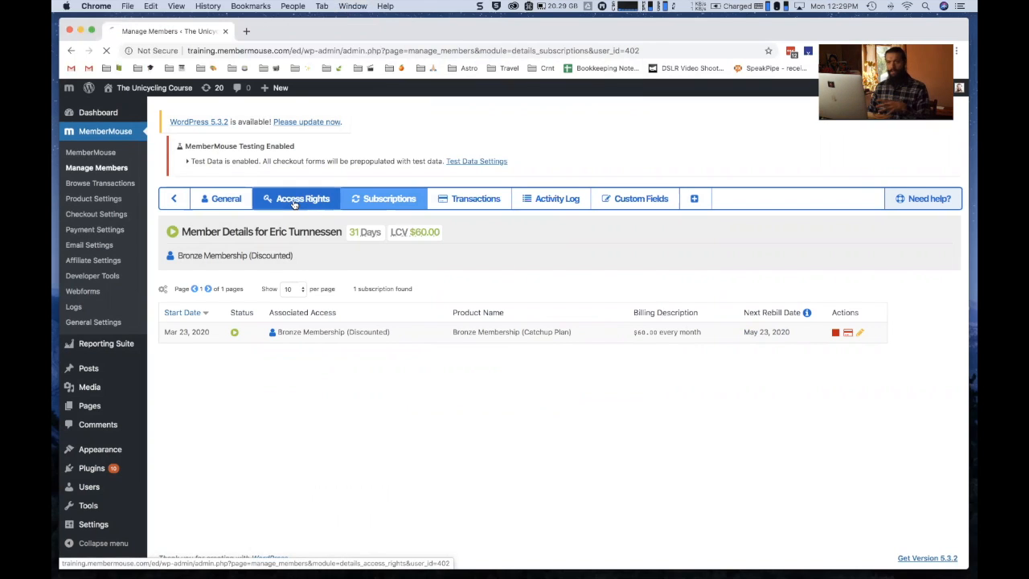
click(302, 200)
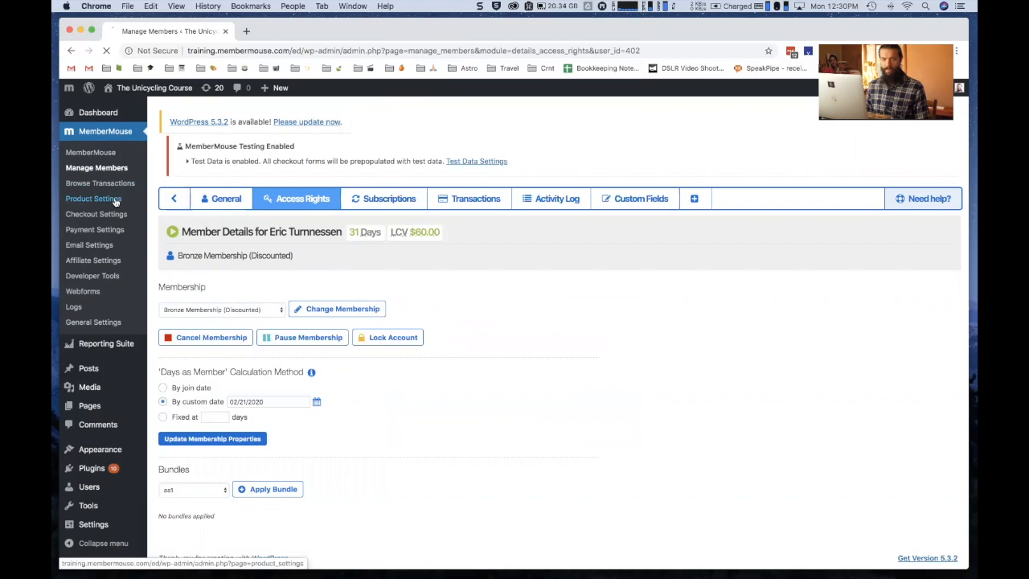
Step: Review the purchase links for Bronze Membership (Catchup Plan) in Product Settings
click(93, 200)
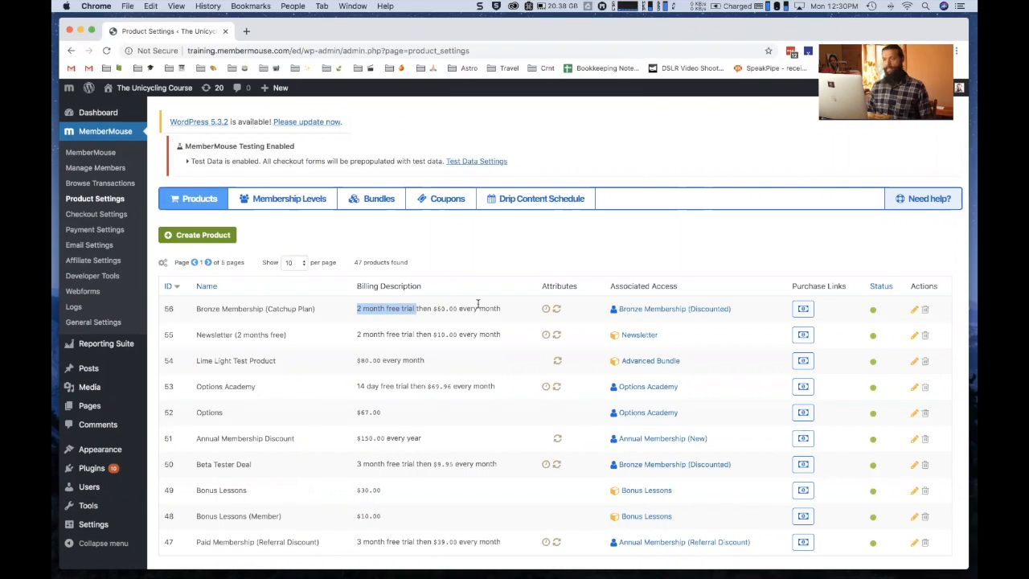
click(802, 309)
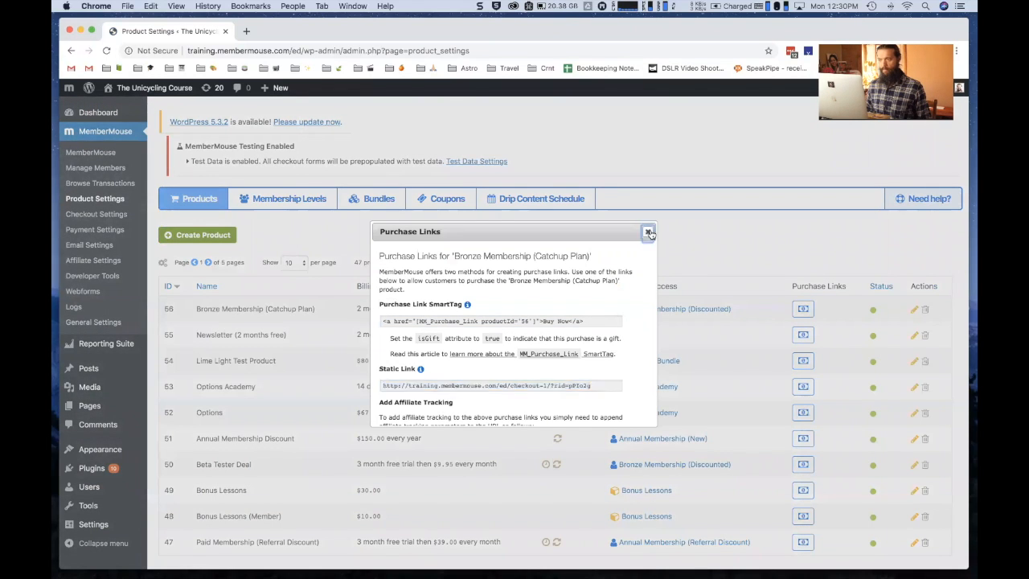
click(648, 231)
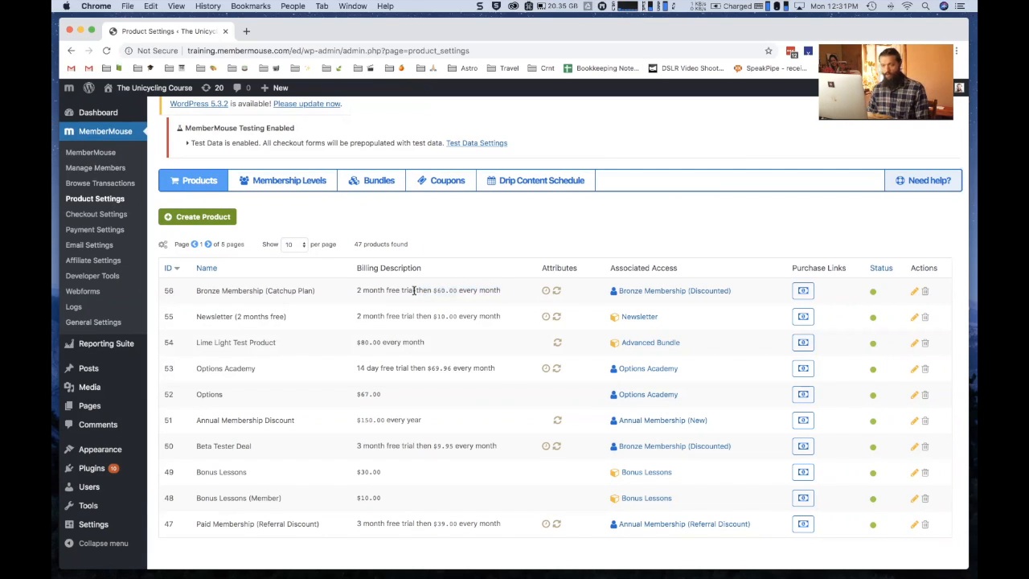
mouse_move(640, 342)
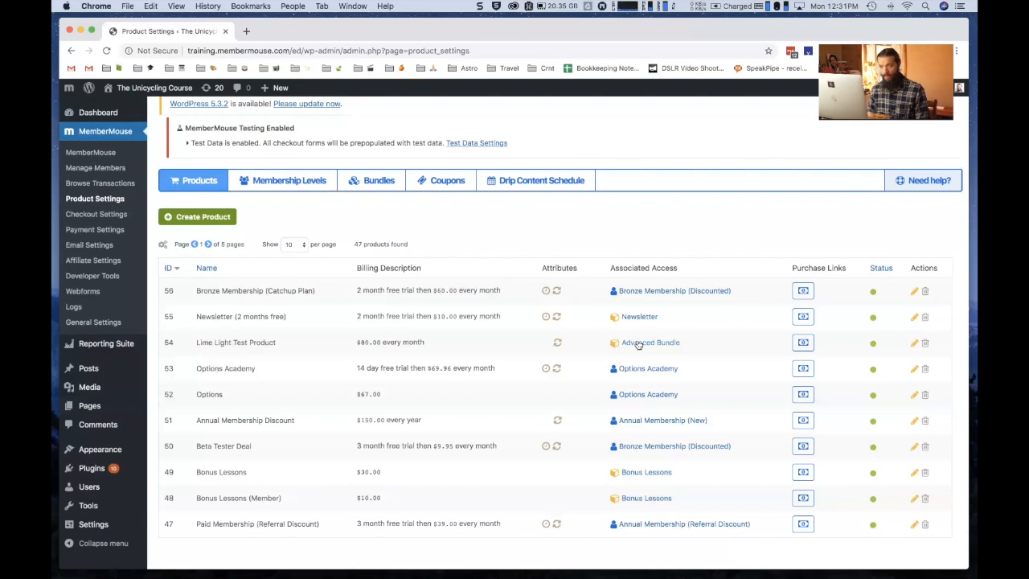
mouse_move(650, 341)
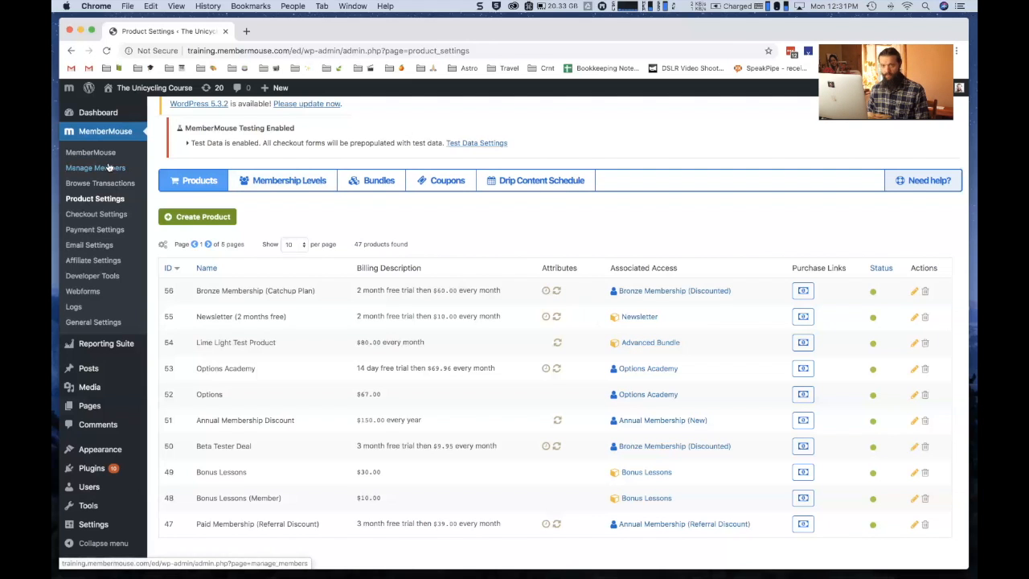
Step: Open the Newsletter member's record and view their Access Rights
click(95, 168)
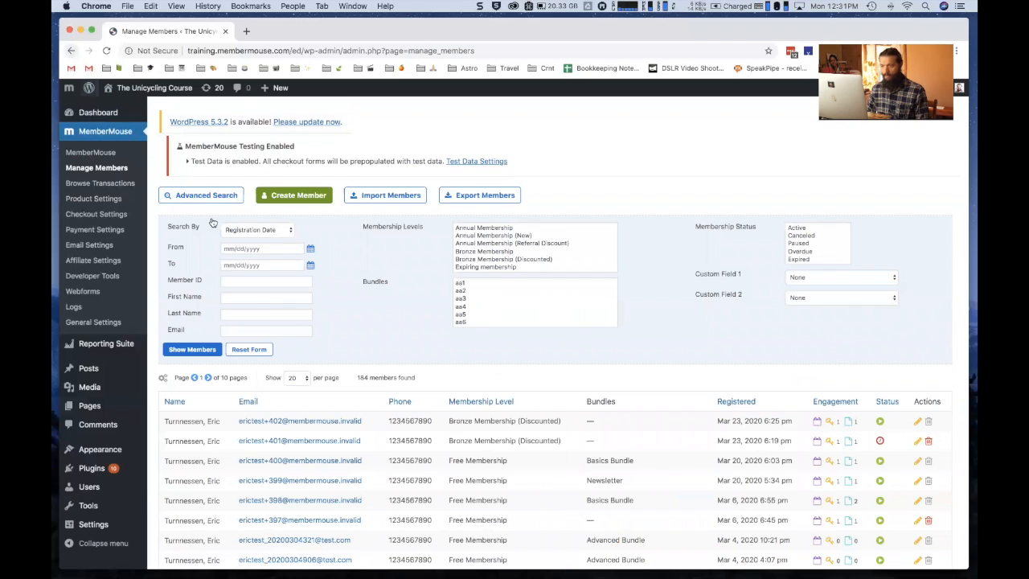
mouse_move(341, 481)
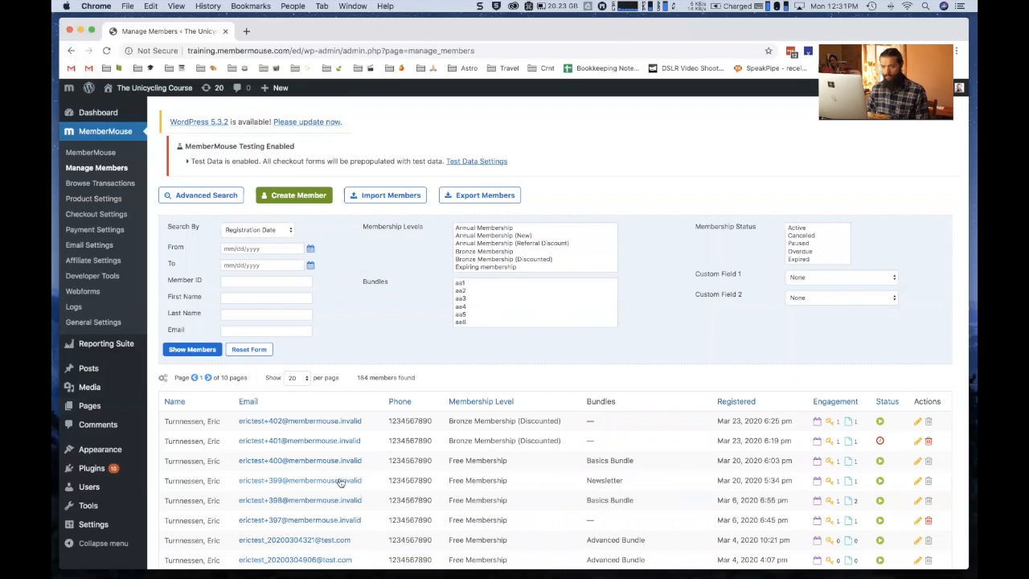
click(299, 479)
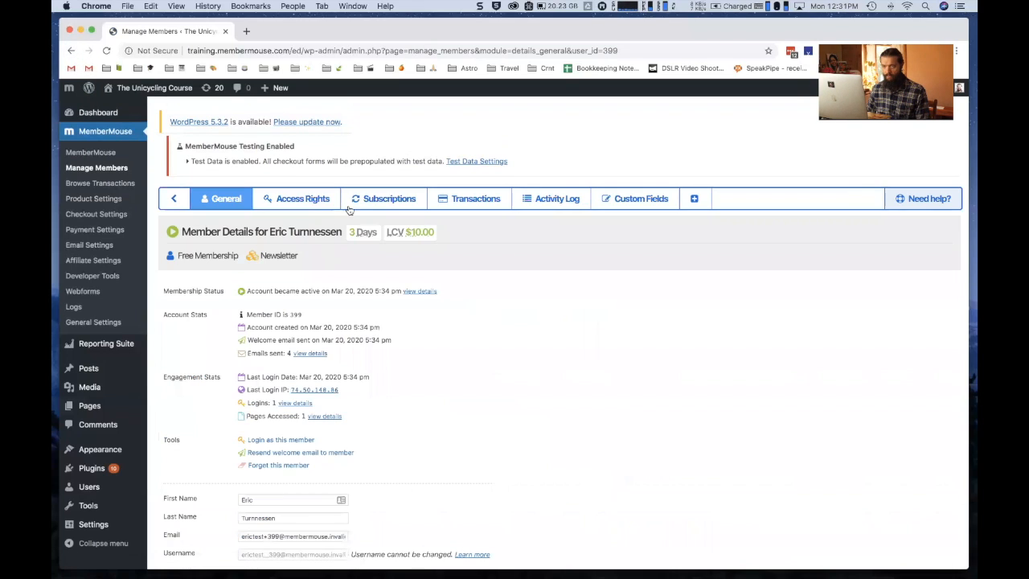
click(302, 199)
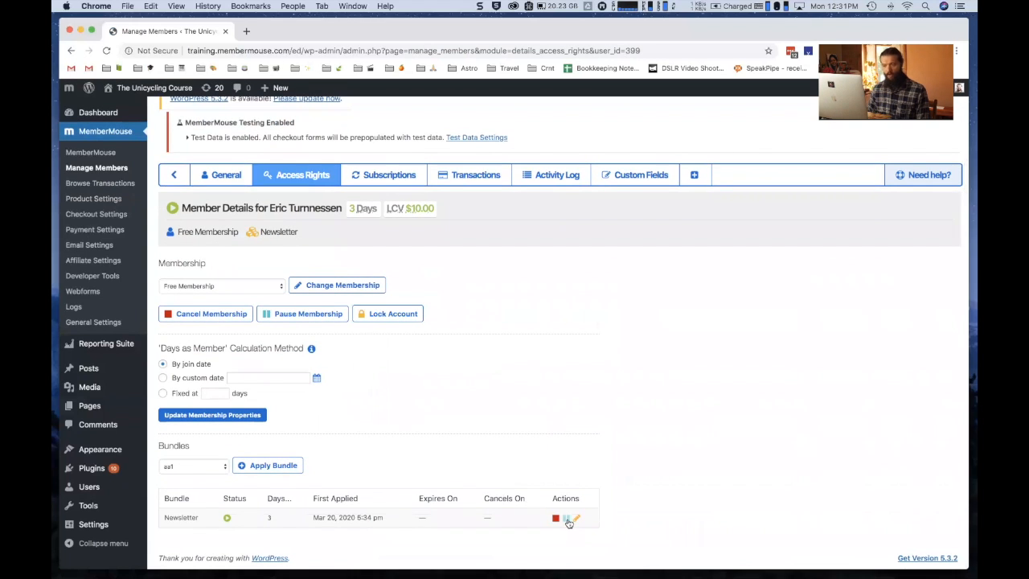
Step: Pause the member's Newsletter bundle, confirmed with a cancels-on date of May 20, 2020
click(566, 518)
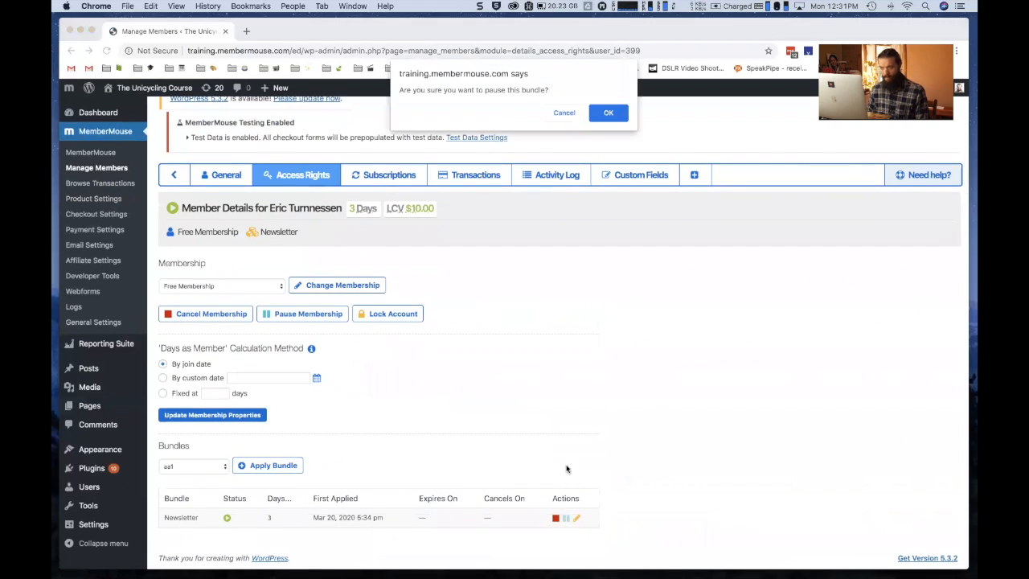
click(608, 113)
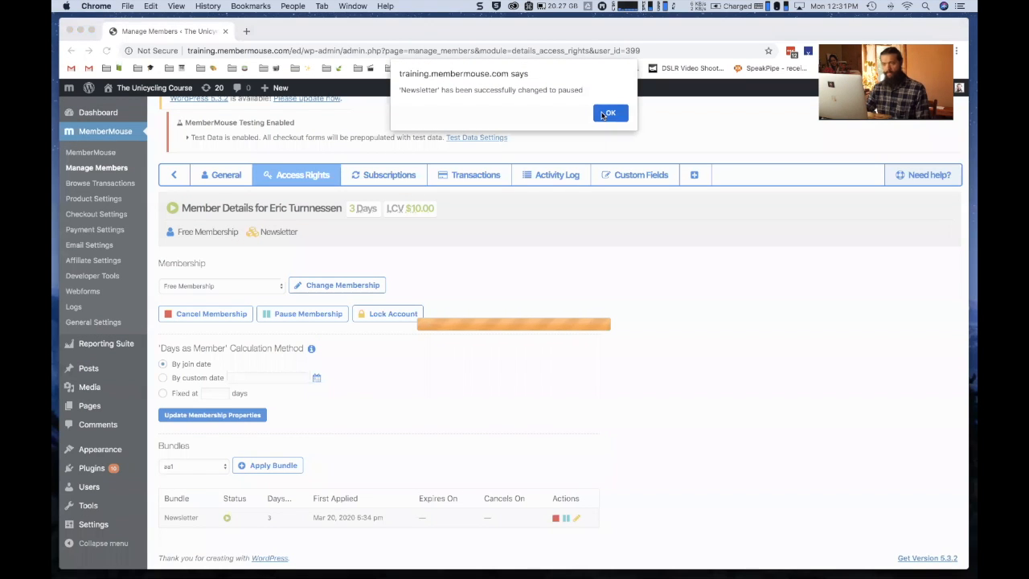
click(610, 112)
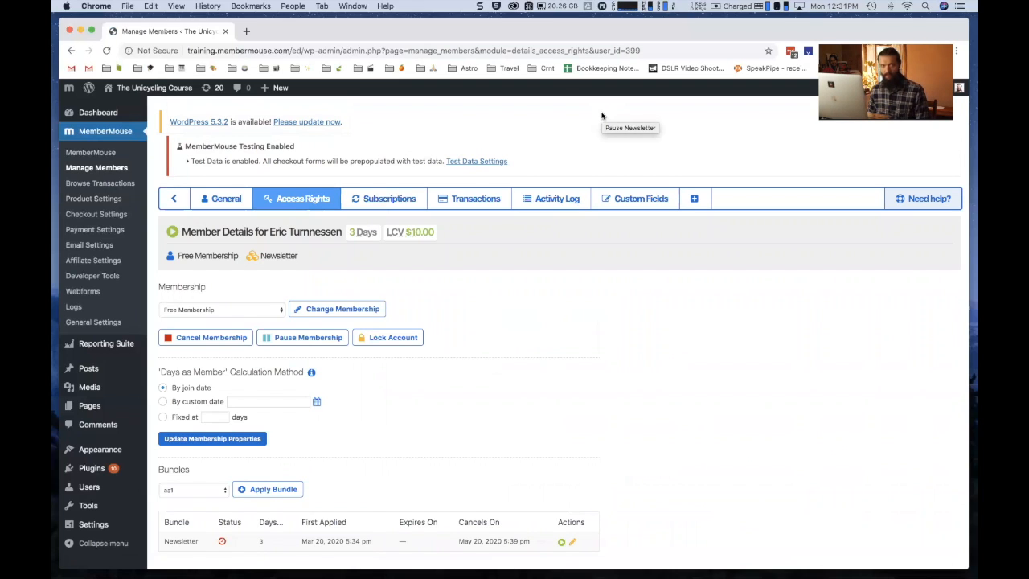
mouse_move(578, 489)
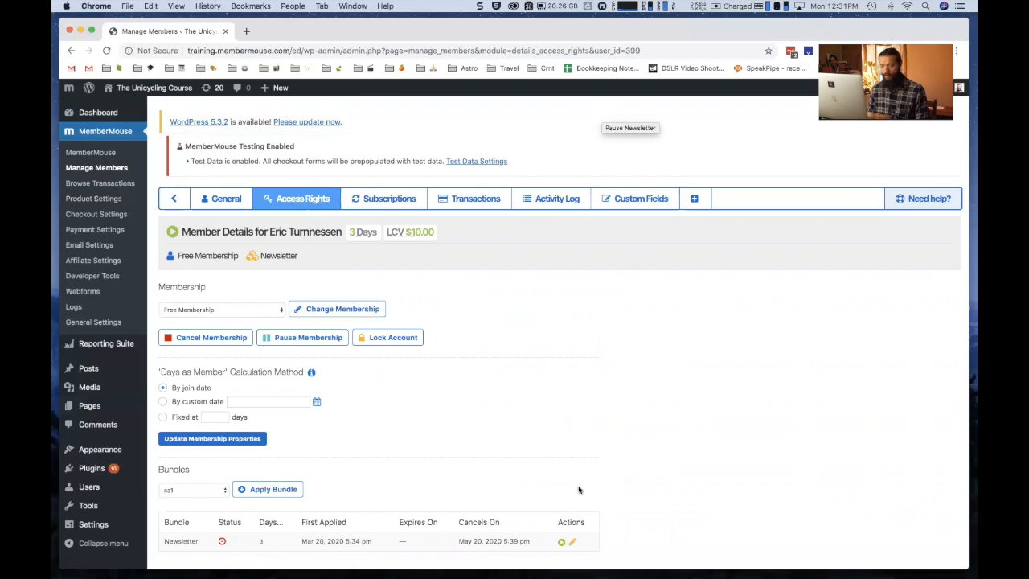